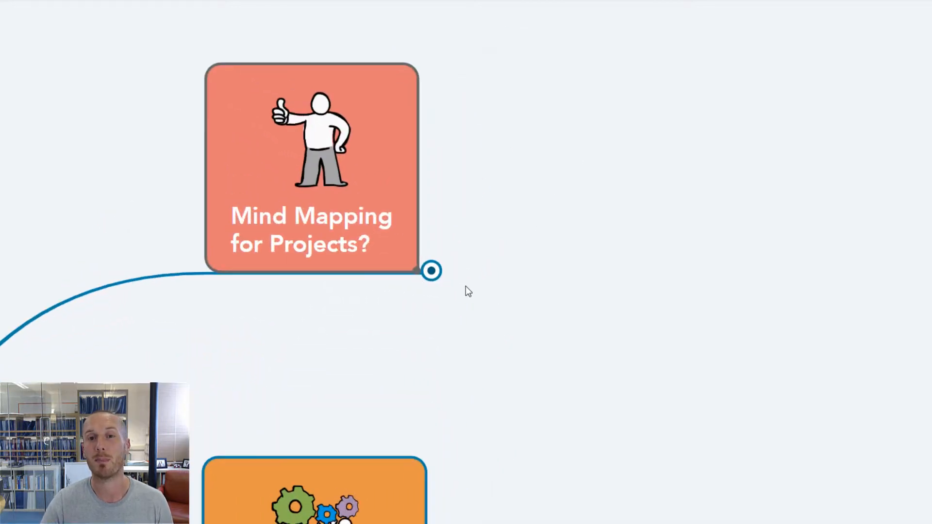
Step: Expand the Mind Mapping for Projects? topic to show its Great for... branches
left_click(431, 271)
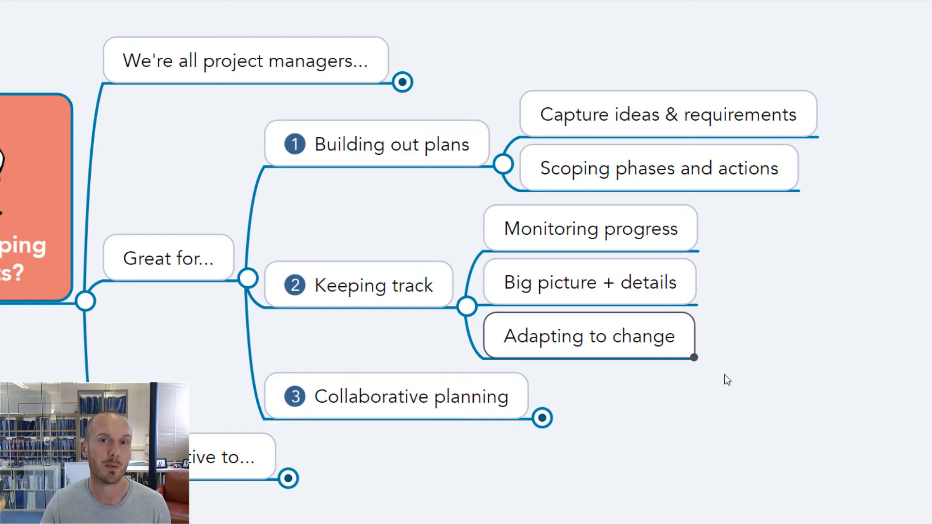
mouse_move(705, 344)
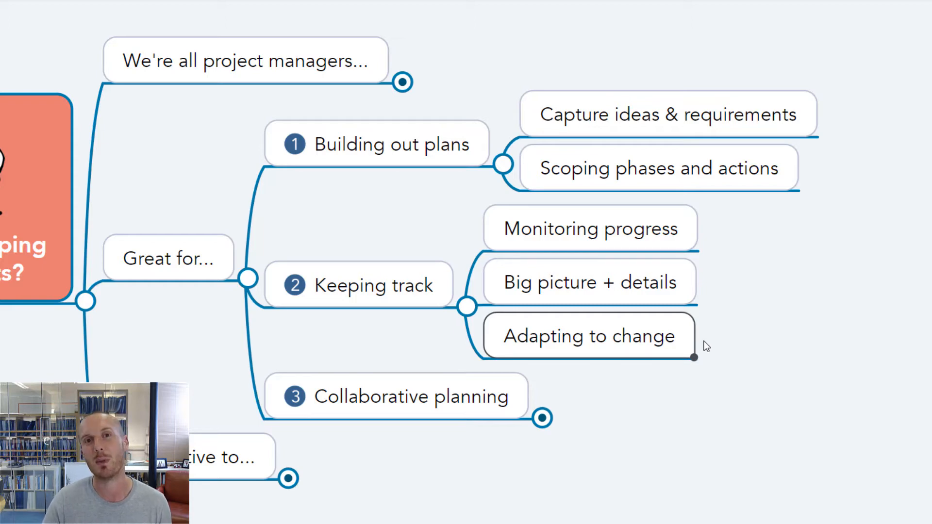
mouse_move(425, 283)
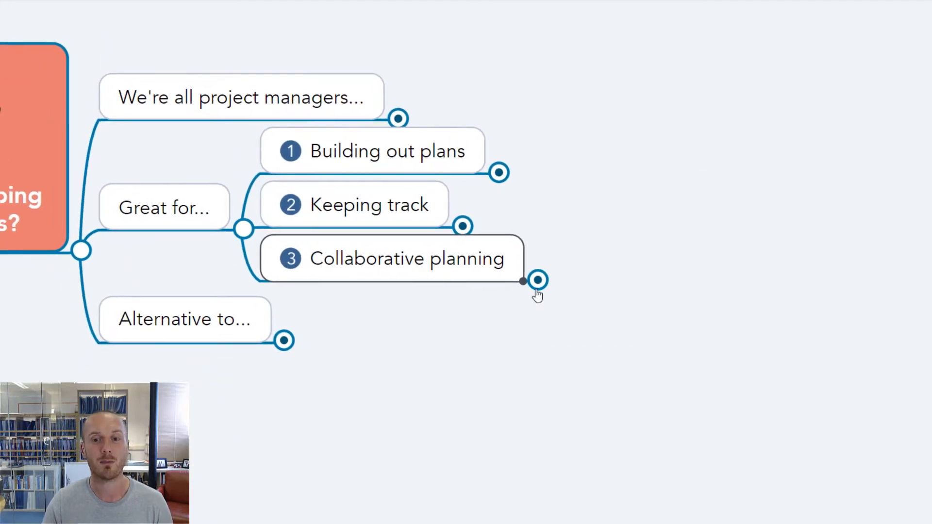
Step: Expand Collaborative planning to show its sub-points
left_click(537, 280)
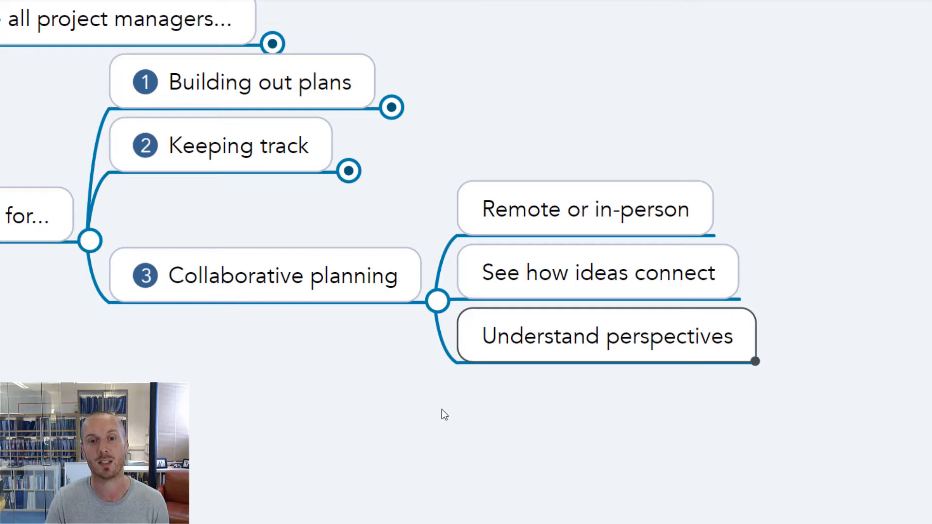
mouse_move(426, 326)
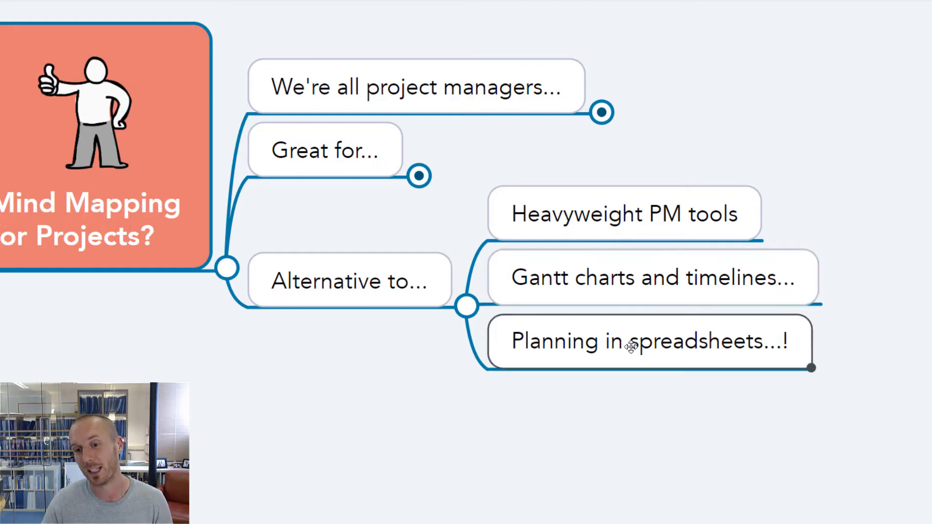
mouse_move(449, 397)
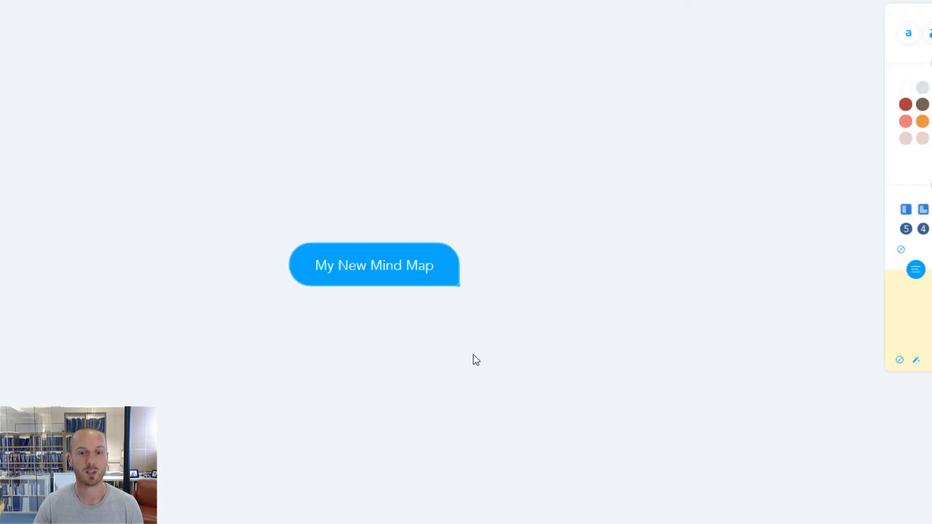
Step: Rename the central topic to My Project
double_click(375, 265)
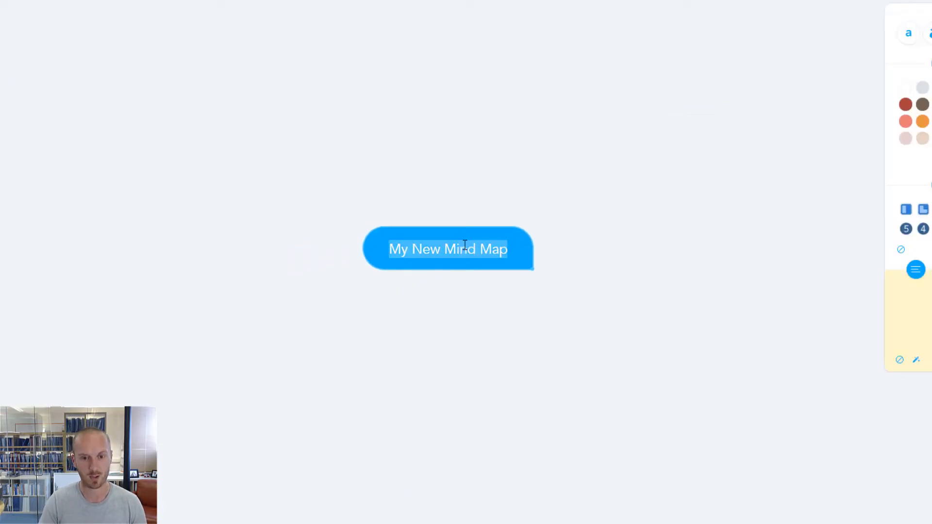
type("My Project")
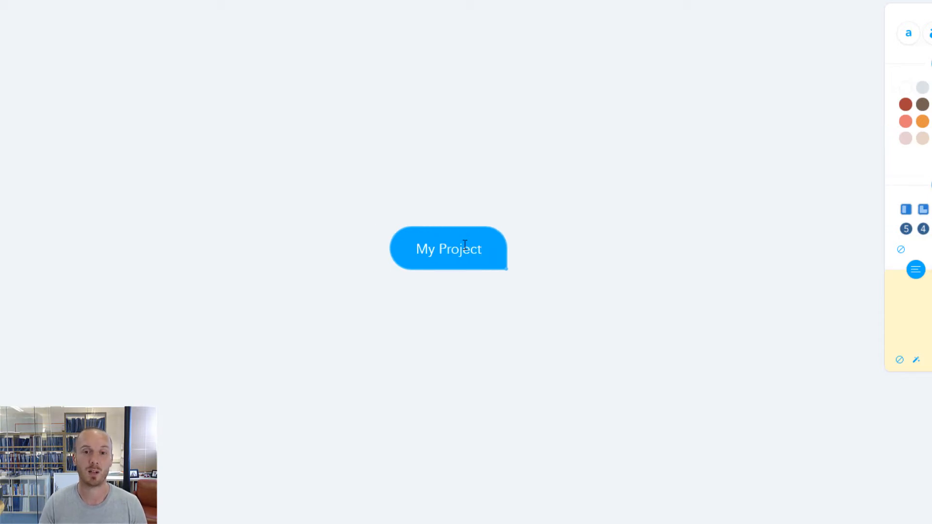
Step: Add Who?, What?, When?, Where? branches and put Graham and a second person under Who?
type("w")
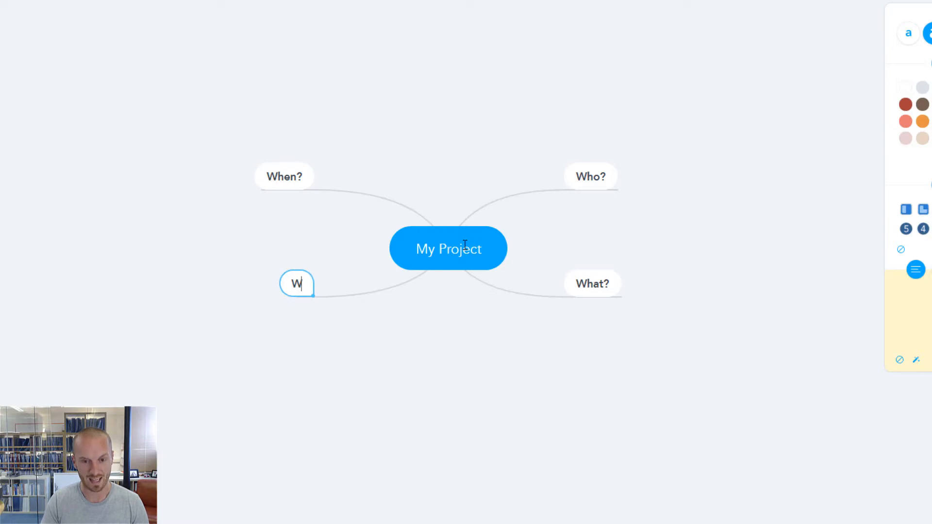
type("here?")
type("L")
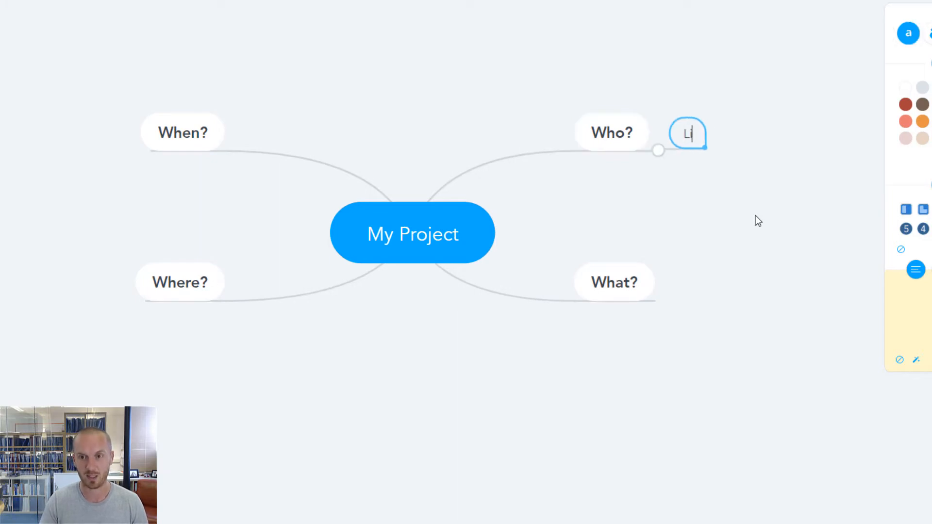
type("Graham")
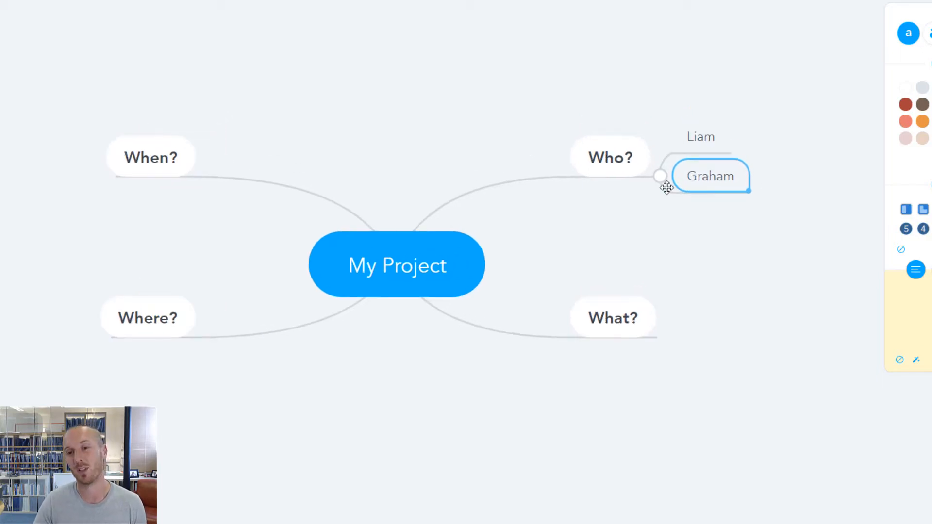
mouse_move(660, 391)
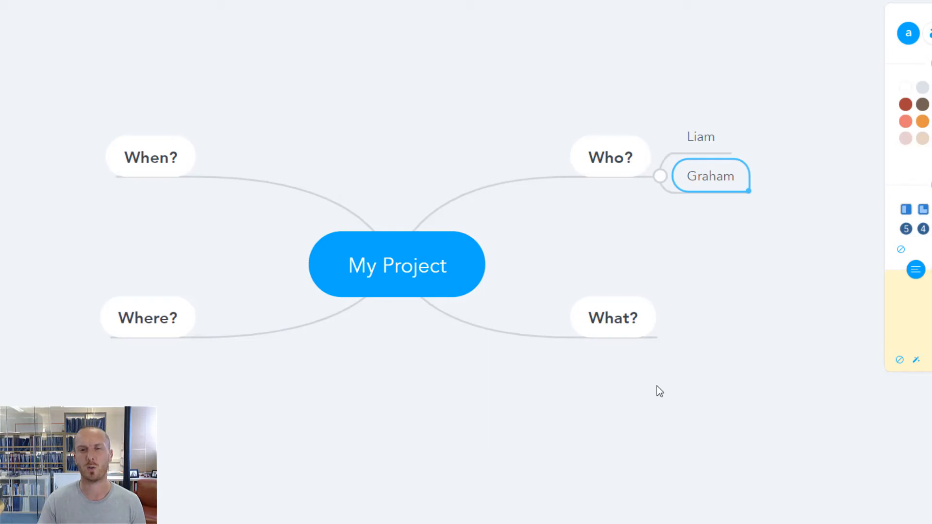
left_click(609, 157)
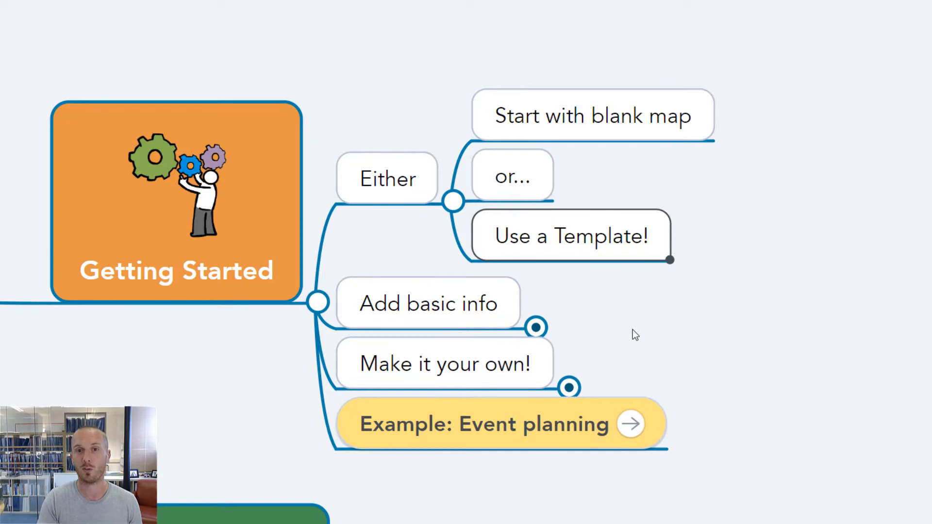
mouse_move(608, 332)
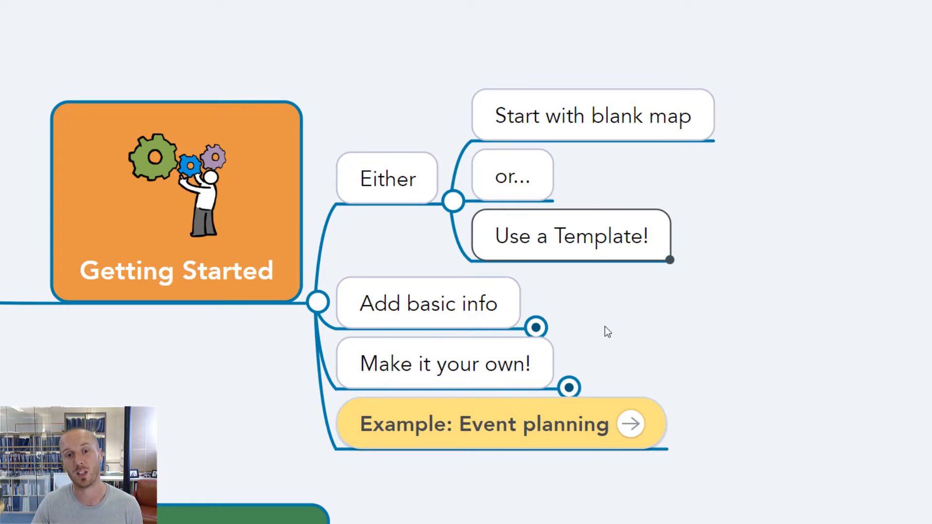
mouse_move(454, 210)
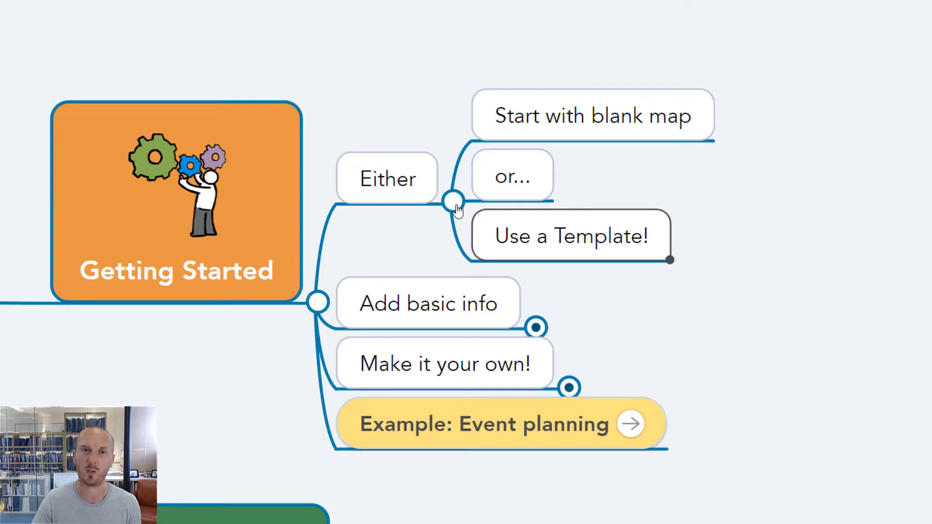
Step: Collapse the options under Either and expand Make it your own! in Getting Started
left_click(453, 202)
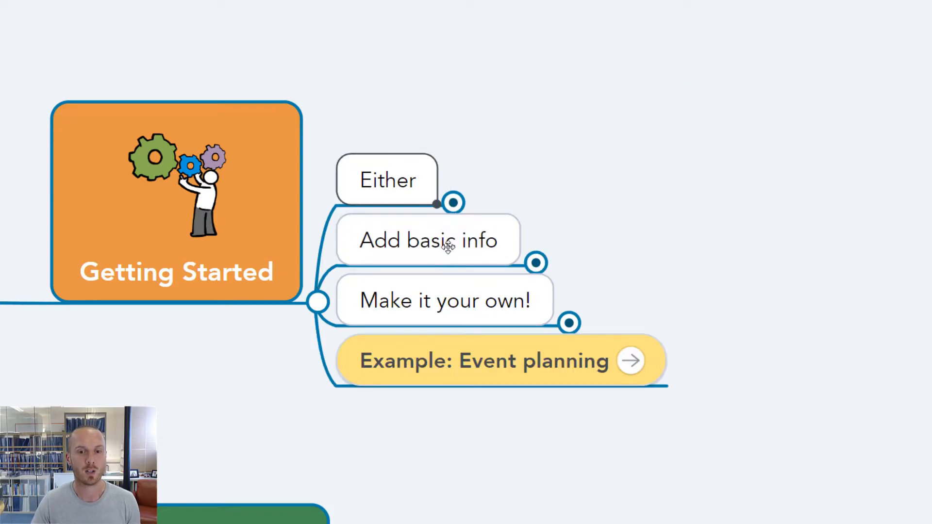
left_click(534, 263)
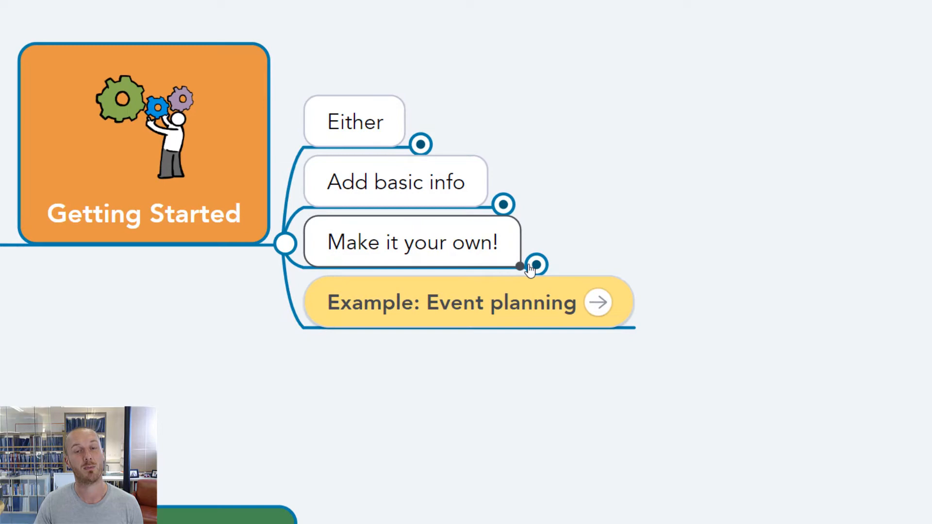
left_click(534, 265)
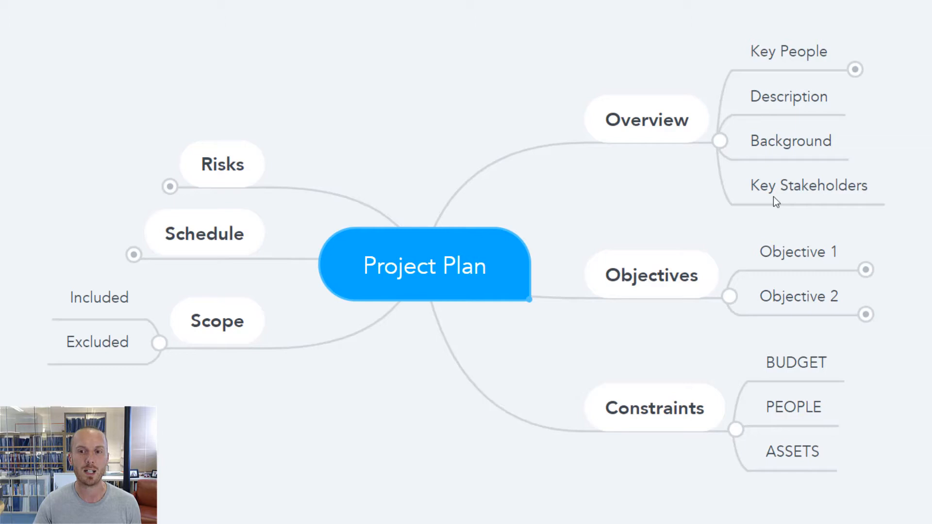
mouse_move(614, 245)
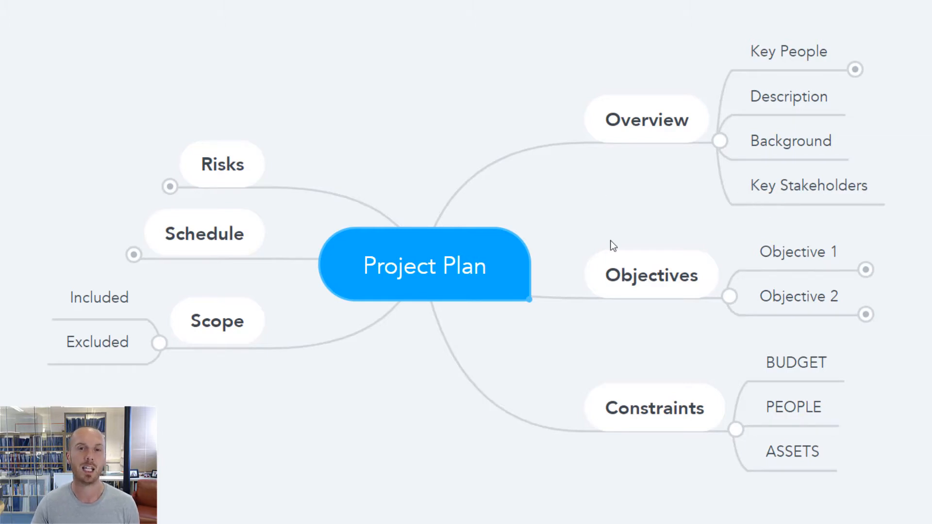
mouse_move(629, 307)
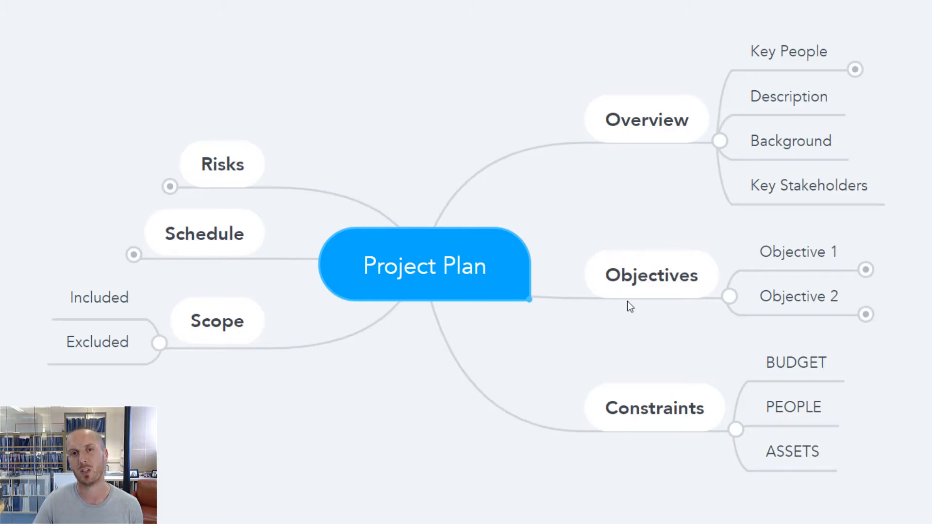
mouse_move(501, 361)
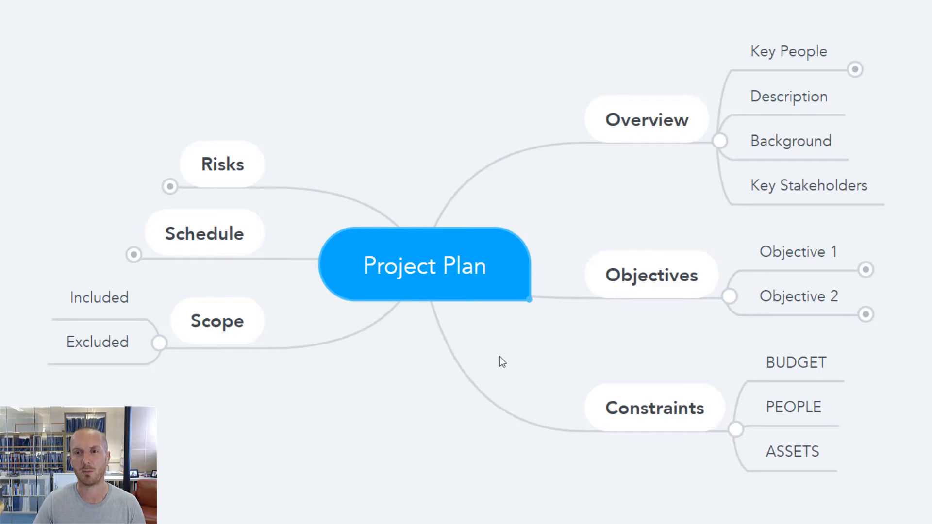
mouse_move(472, 325)
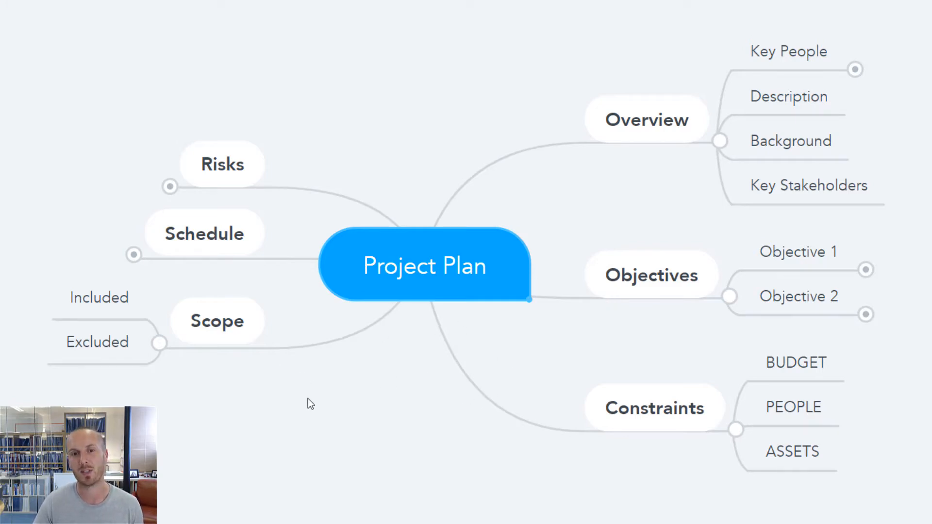
Step: Add MARKETING under Excluded and London and Paris as venues
double_click(425, 266)
type("Venue")
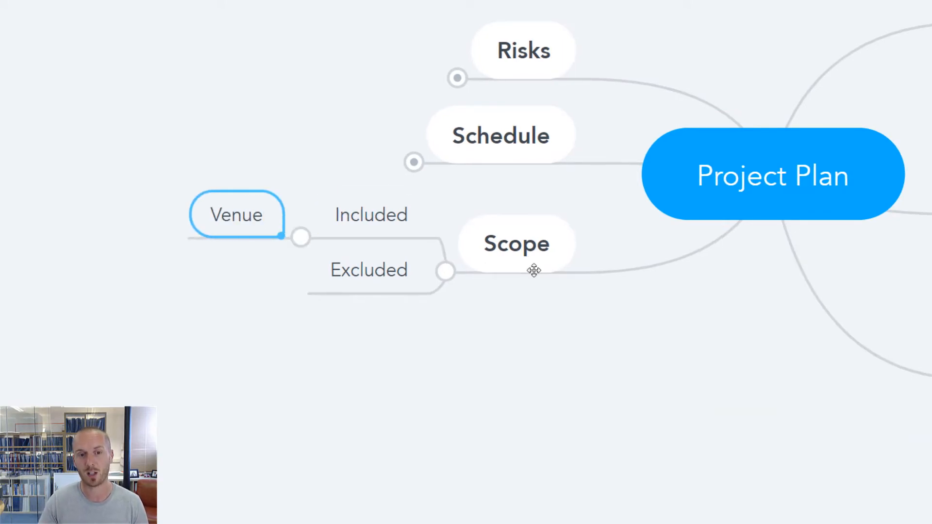
left_click(367, 271)
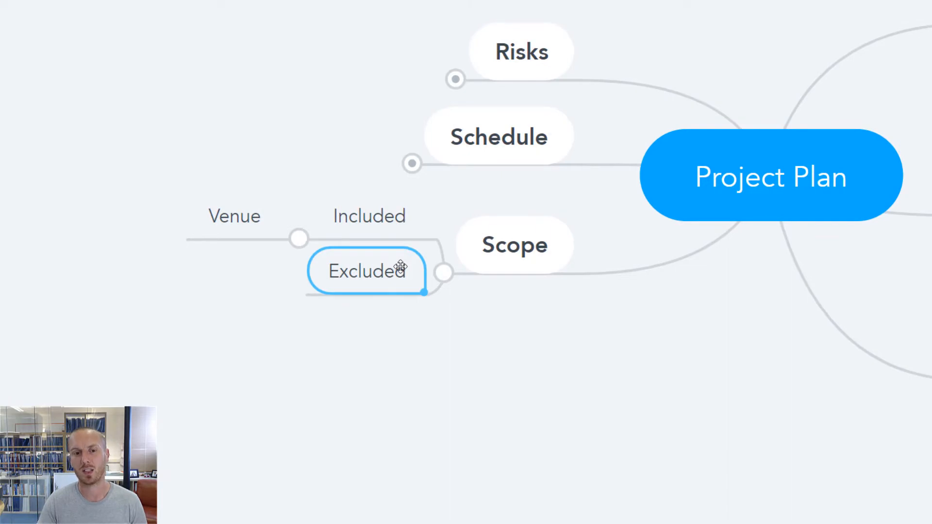
type("MARKETING")
type("IOD")
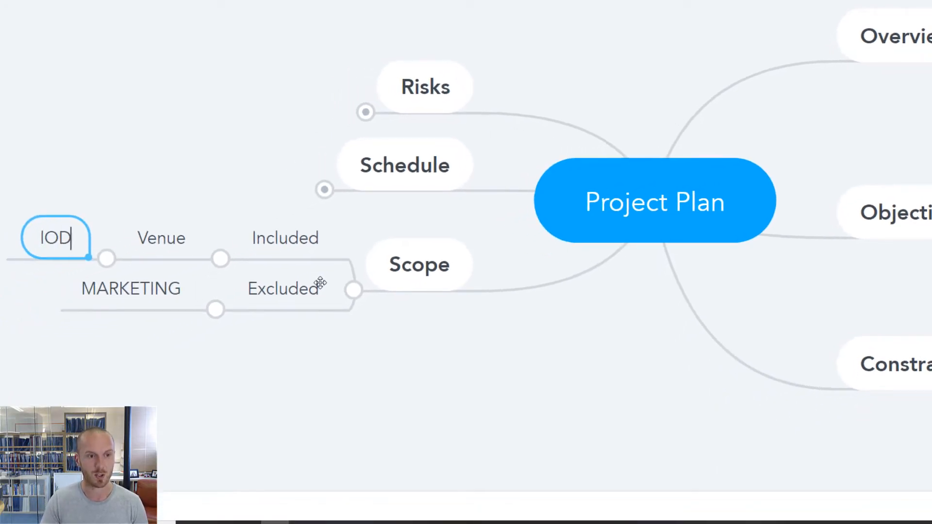
type("London")
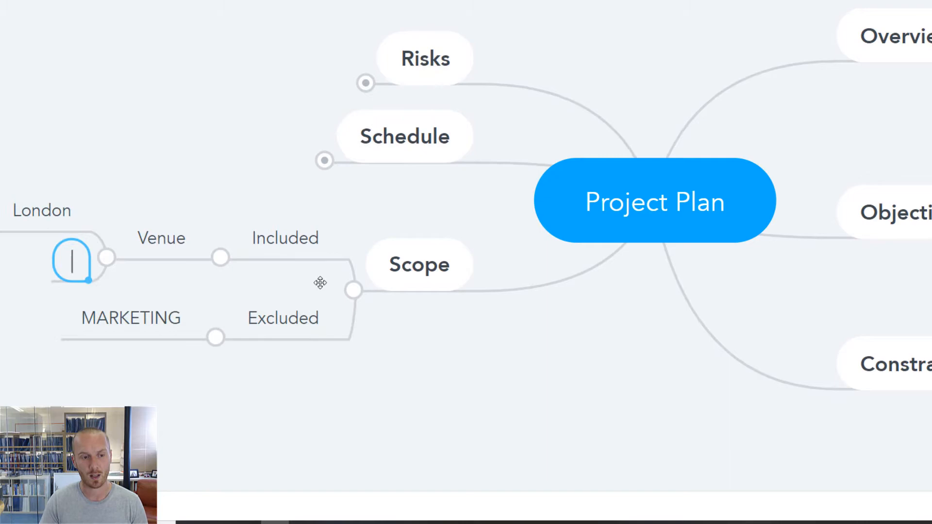
type("Paris")
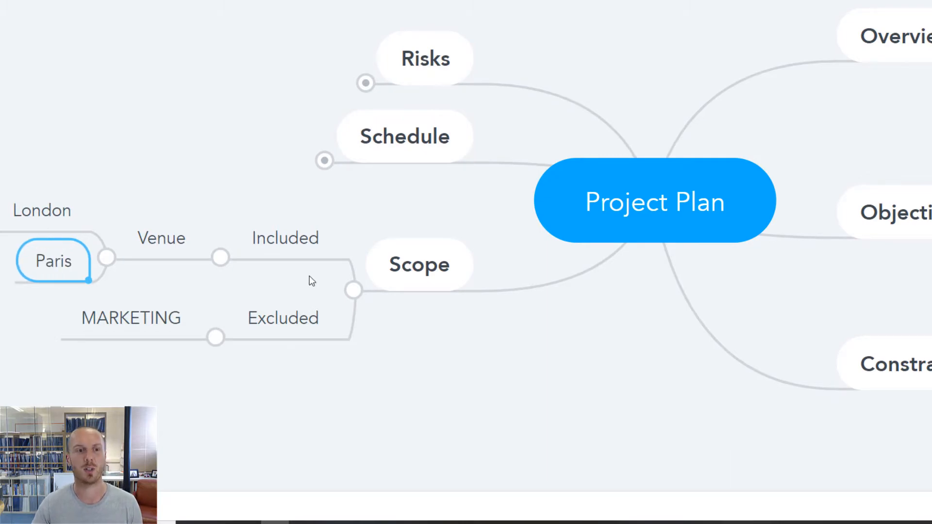
left_click(162, 237)
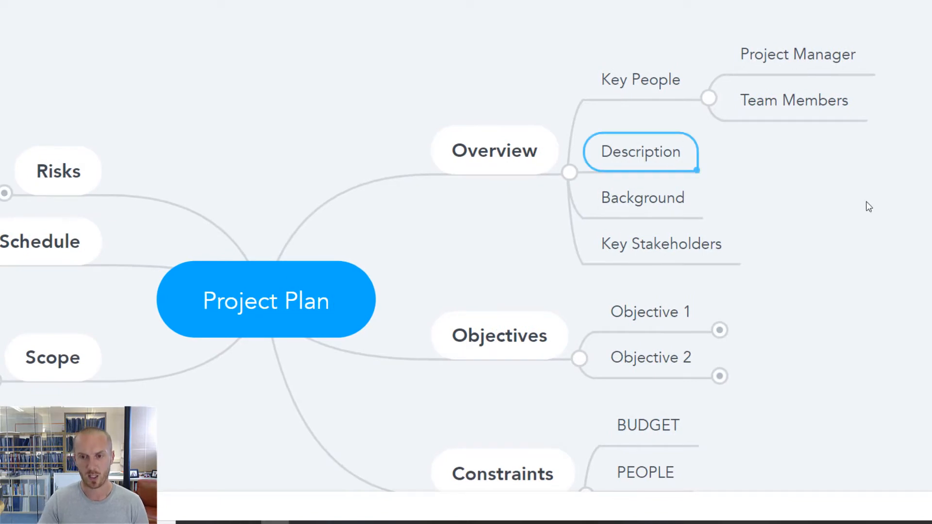
Step: Give Description the sub-topics 2 Day event and Purpose: Engage Partners
type("2 Day event")
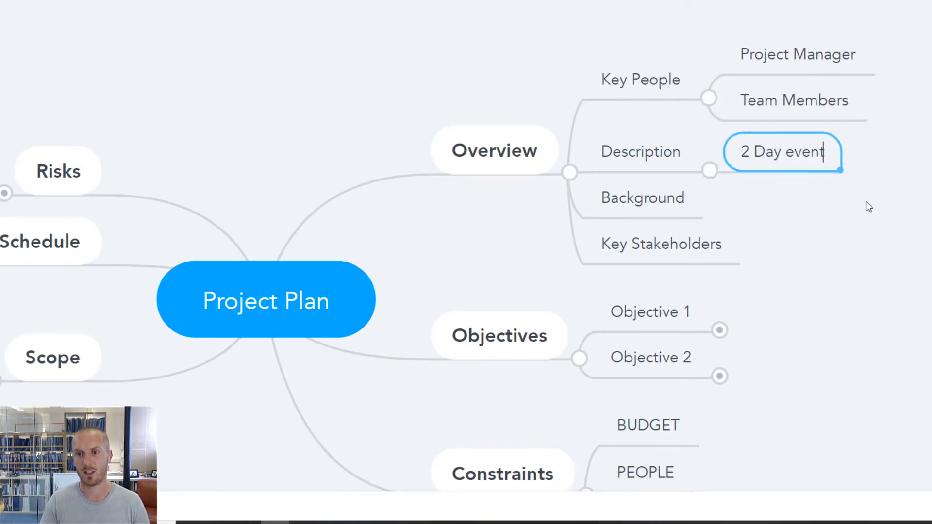
type("Purpose: Engage Pa")
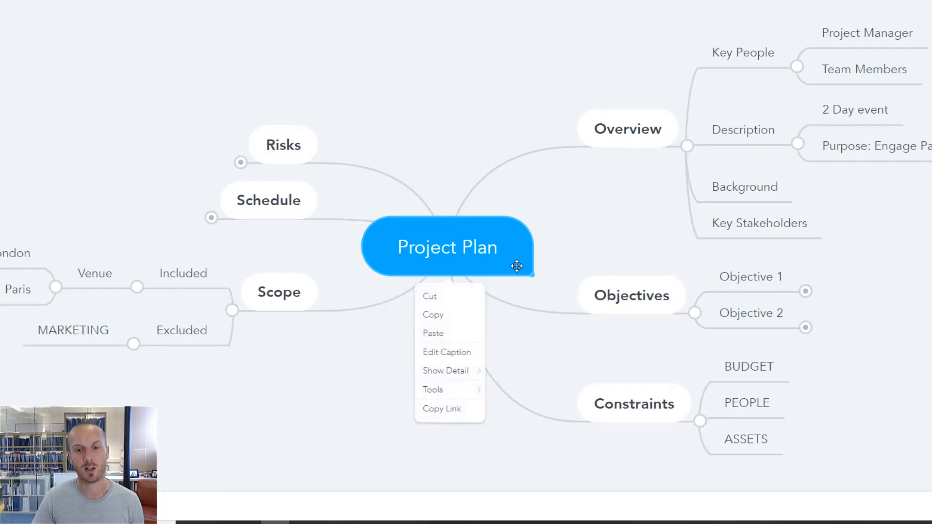
Step: Put the green speech-bubble picture from the image library on the Overview topic
left_click(608, 155)
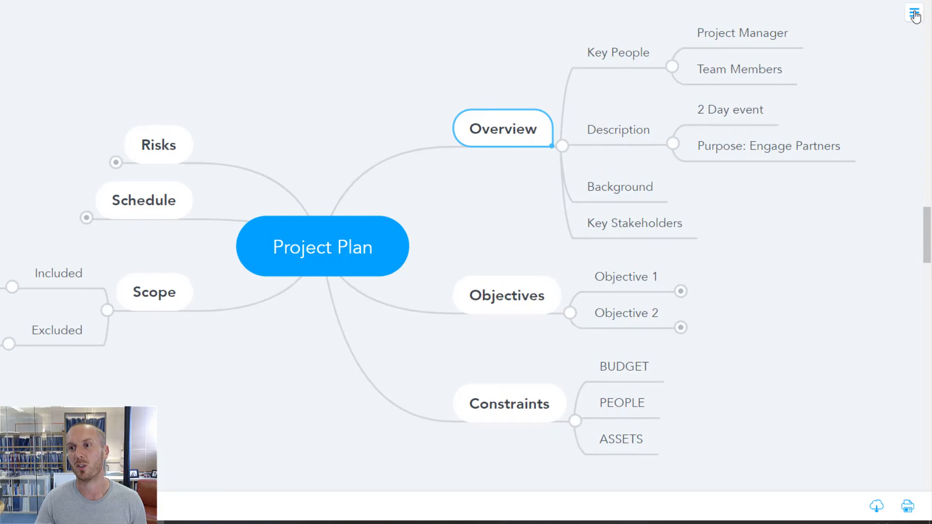
left_click(915, 14)
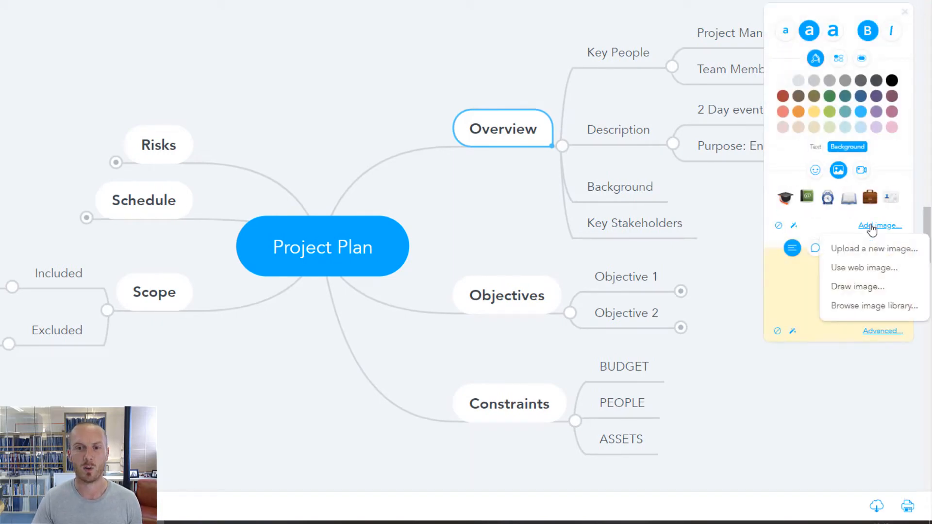
left_click(872, 305)
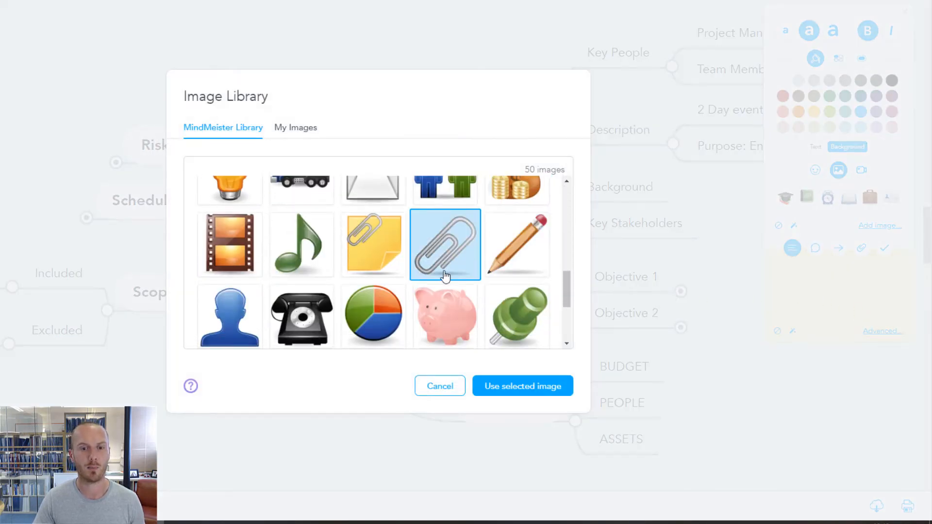
scroll("down", 3)
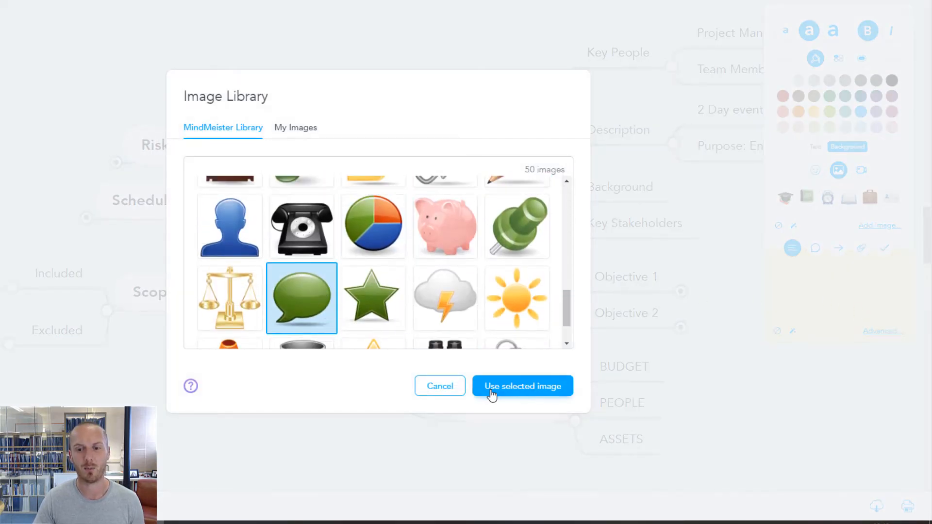
left_click(521, 386)
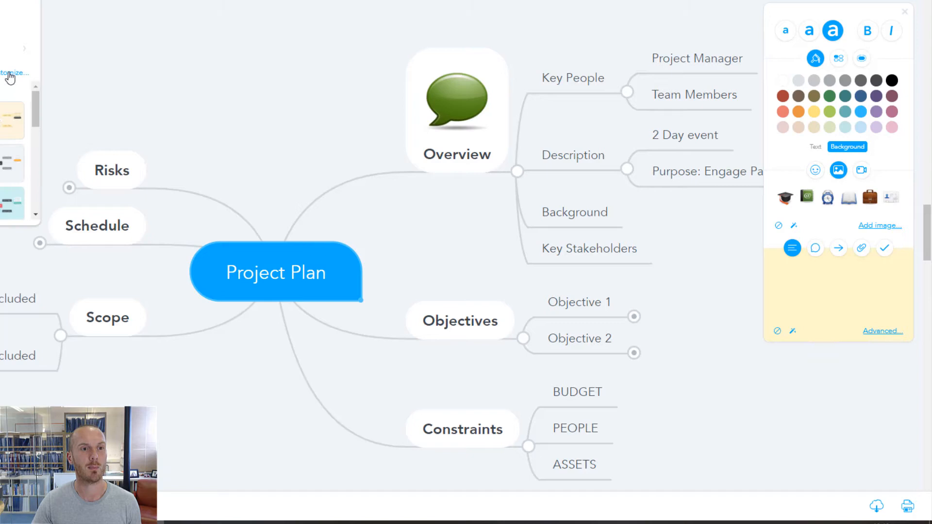
Step: Customise the theme so all connecting lines are blue with rounded organic style
left_click(10, 72)
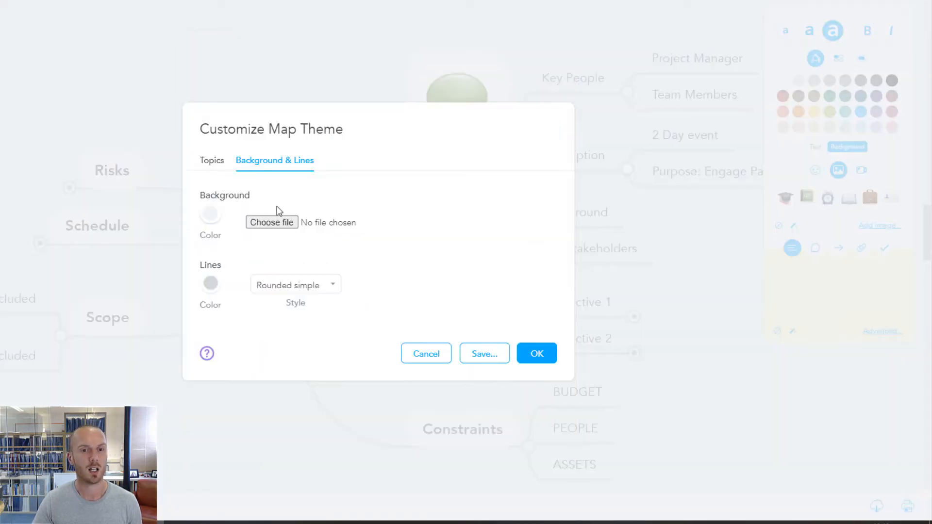
left_click(210, 283)
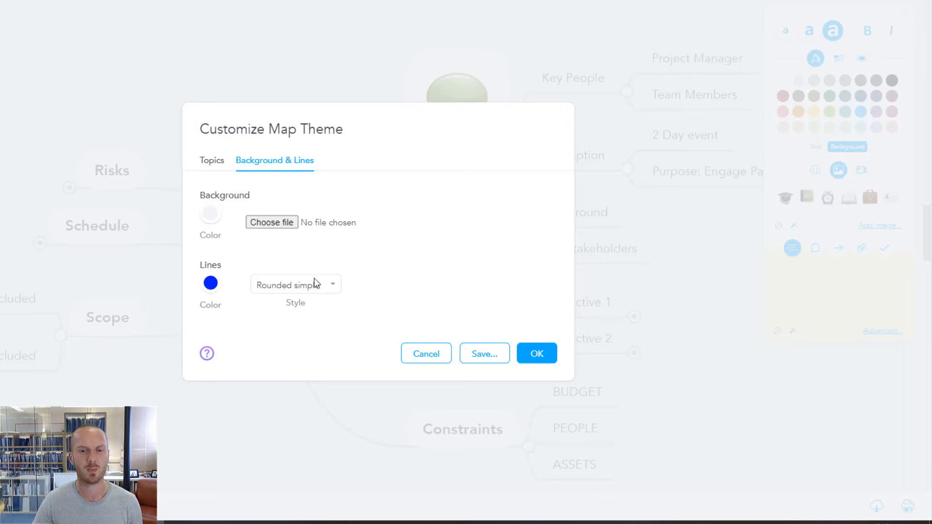
left_click(295, 285)
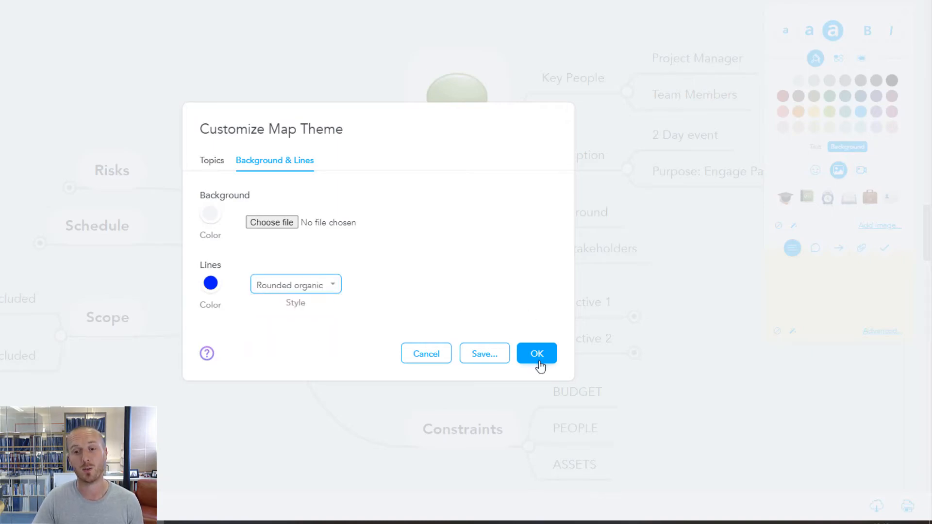
left_click(536, 353)
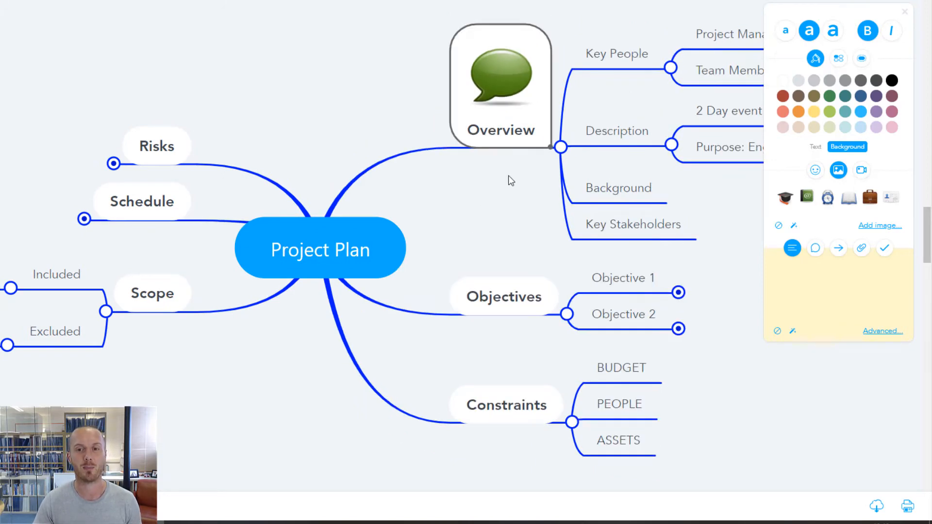
mouse_move(431, 253)
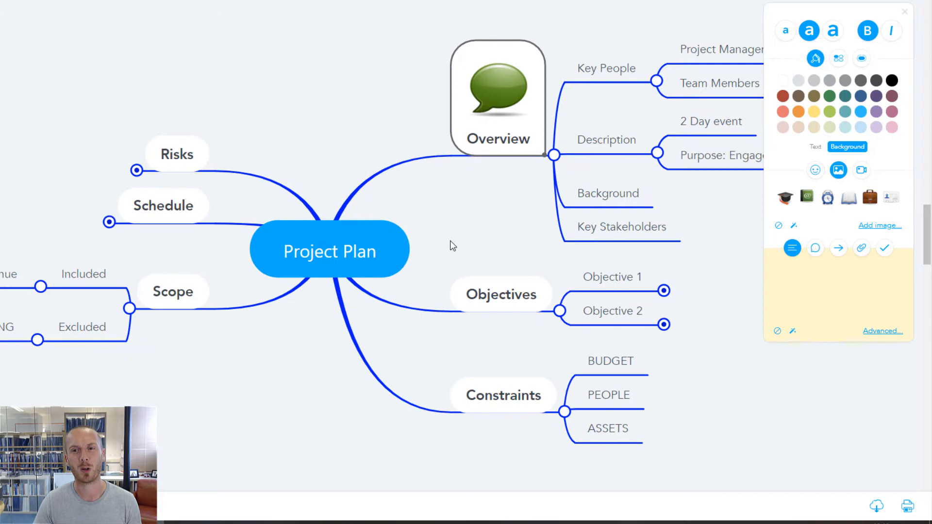
mouse_move(453, 236)
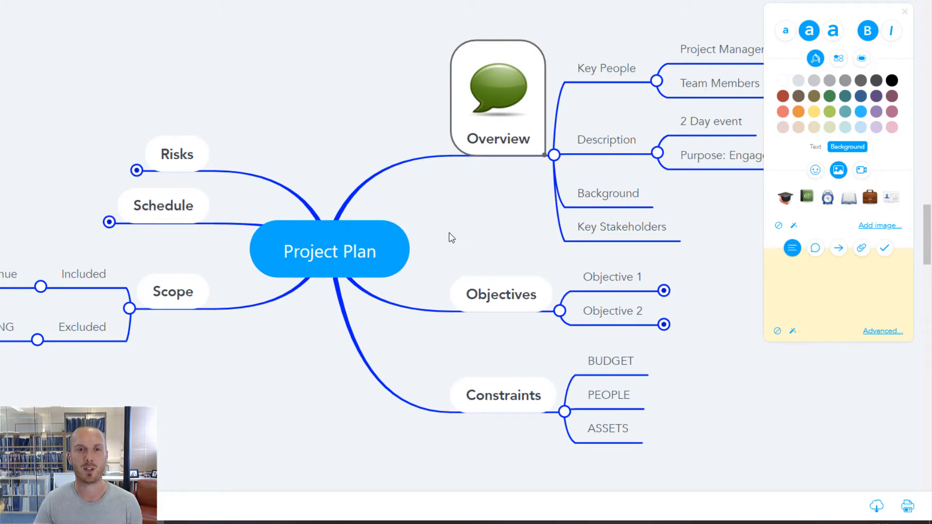
mouse_move(104, 73)
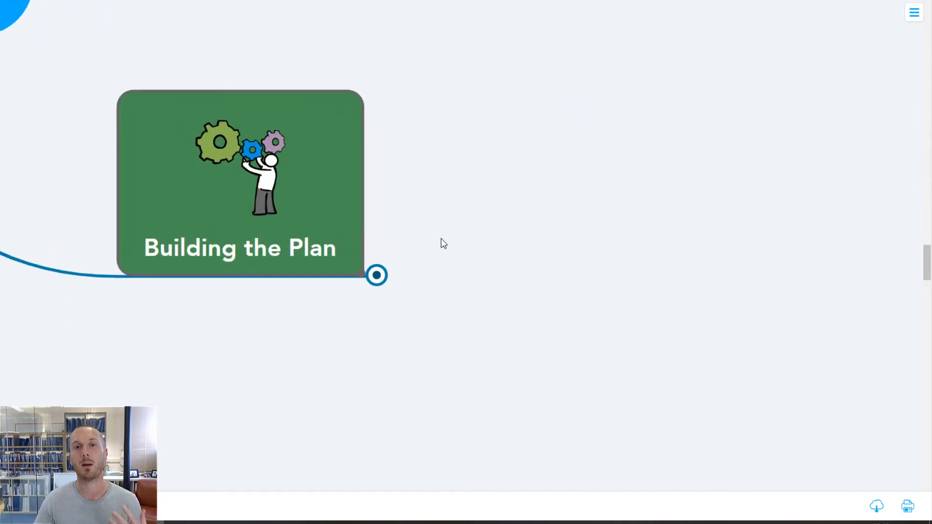
Step: Expand Building the Plan and Gather Information to show Notes, Hyperlinks and Attachments
left_click(376, 274)
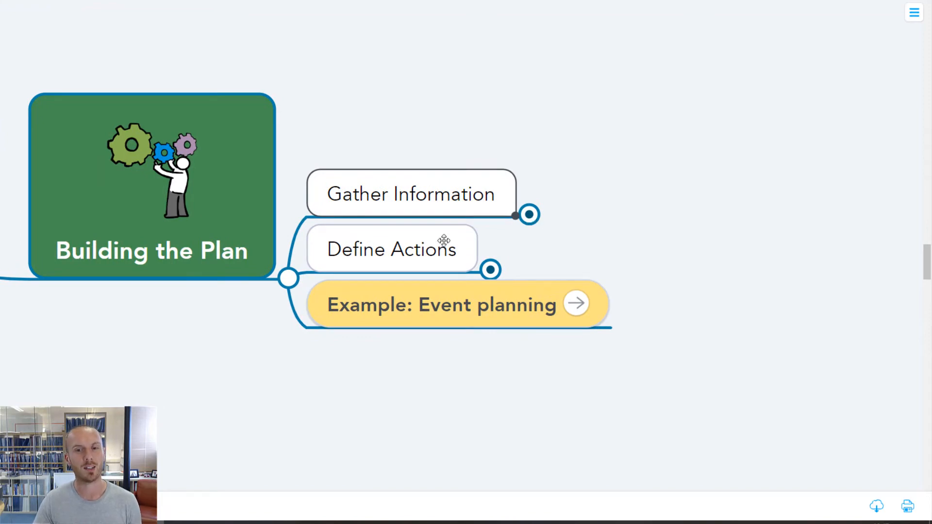
mouse_move(533, 247)
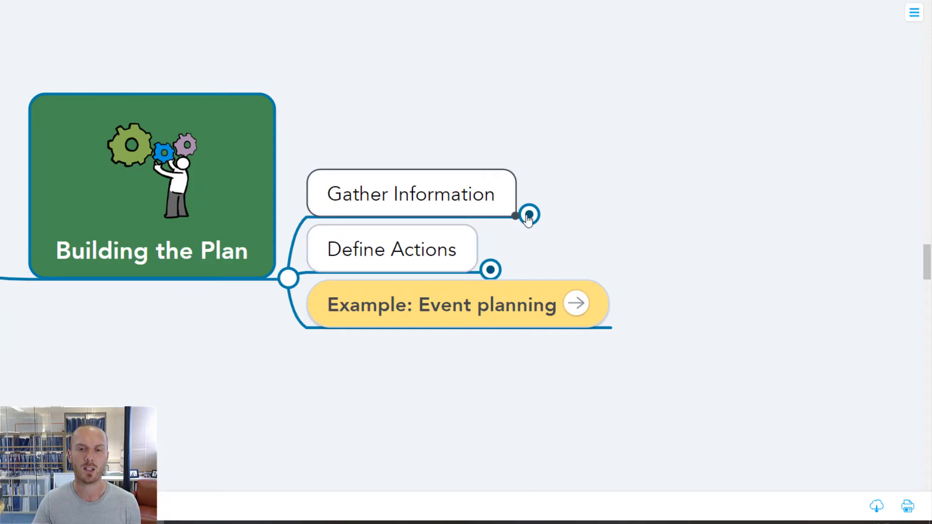
left_click(529, 216)
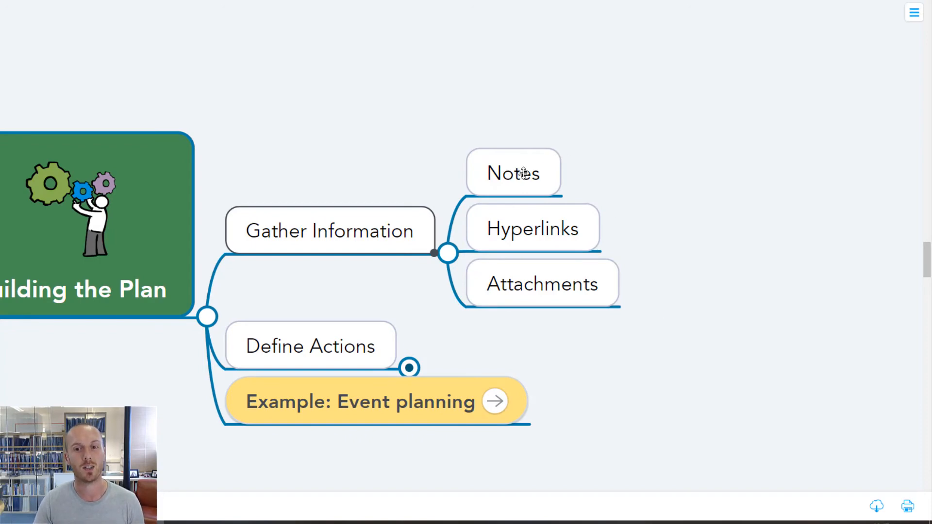
Step: Attach a note to Notes reading 'Lots of extra info into every topic.'
left_click(513, 173)
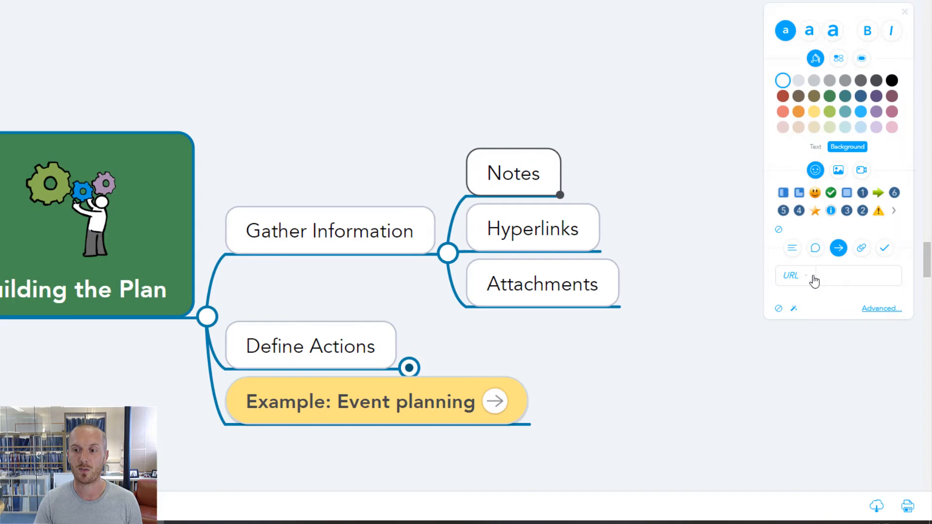
left_click(793, 248)
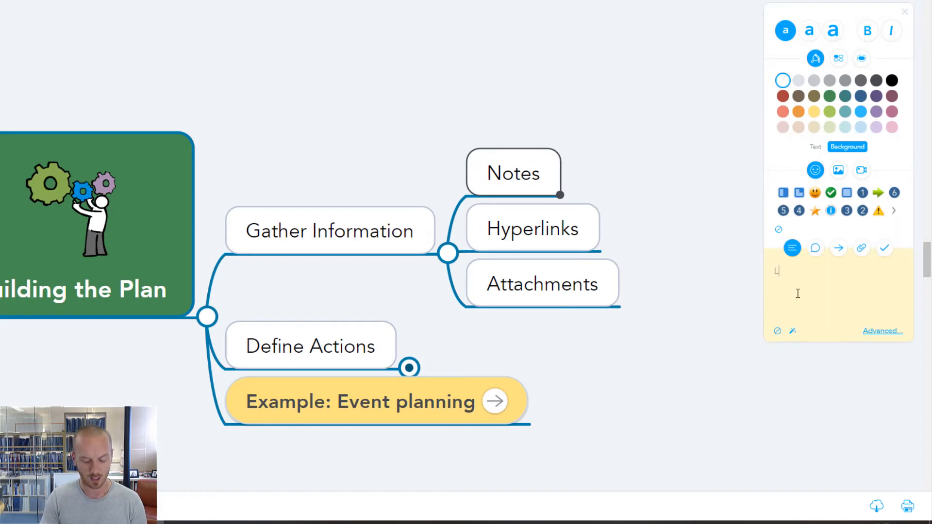
type("Lots of extra")
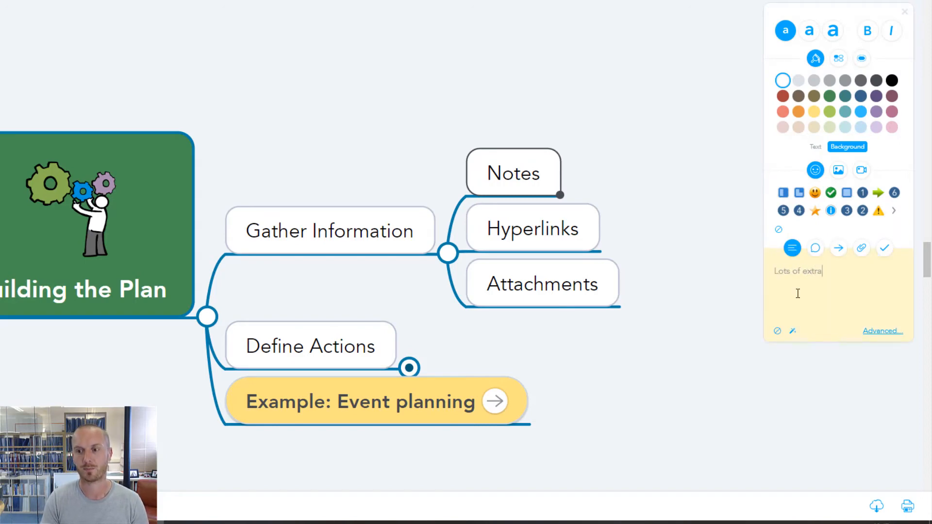
type("info into")
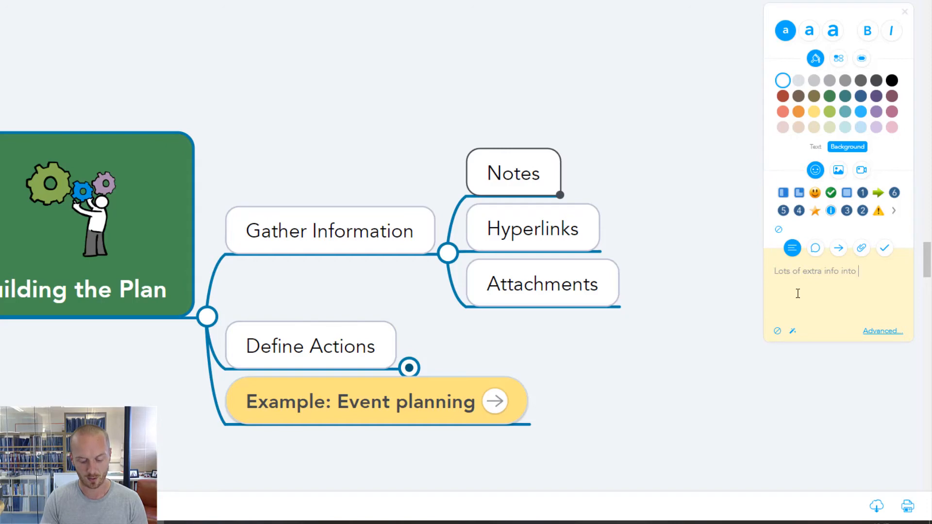
type("every topic.")
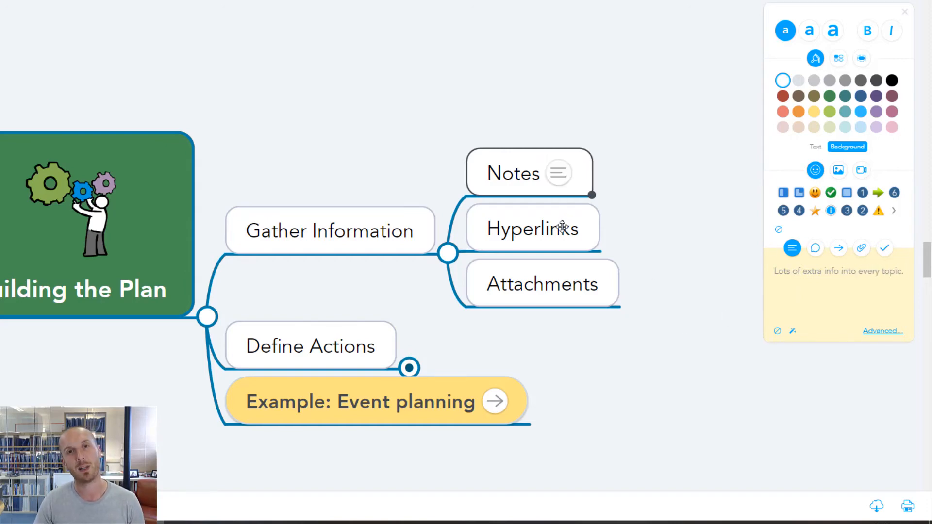
mouse_move(573, 229)
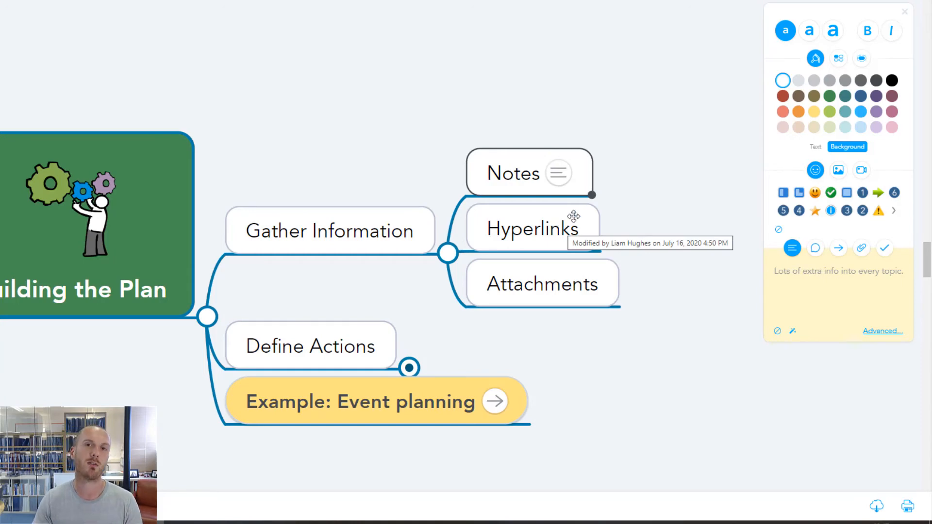
mouse_move(655, 231)
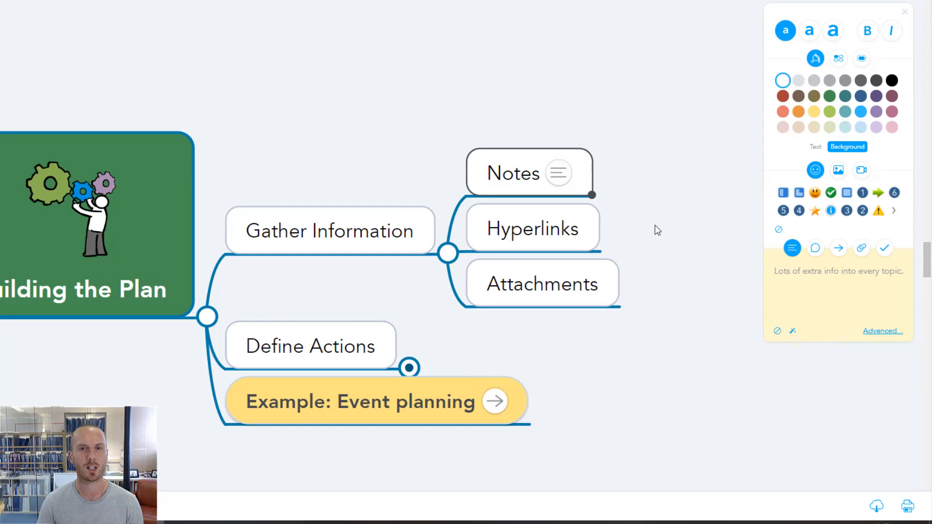
mouse_move(569, 221)
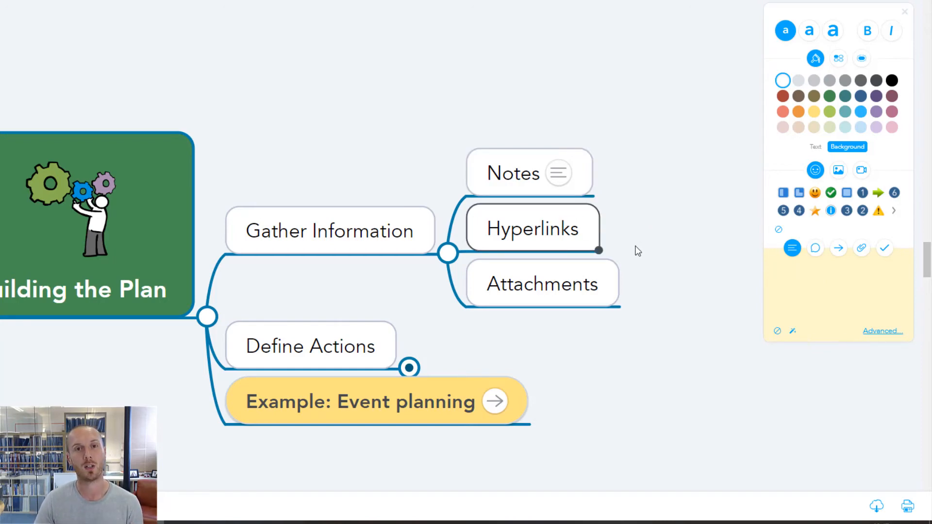
left_click(838, 248)
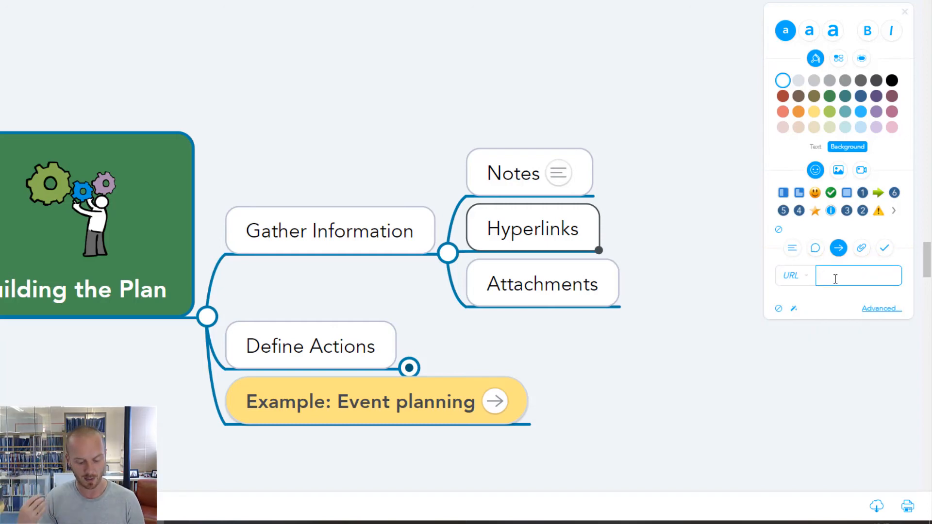
type("www.Biggerpla")
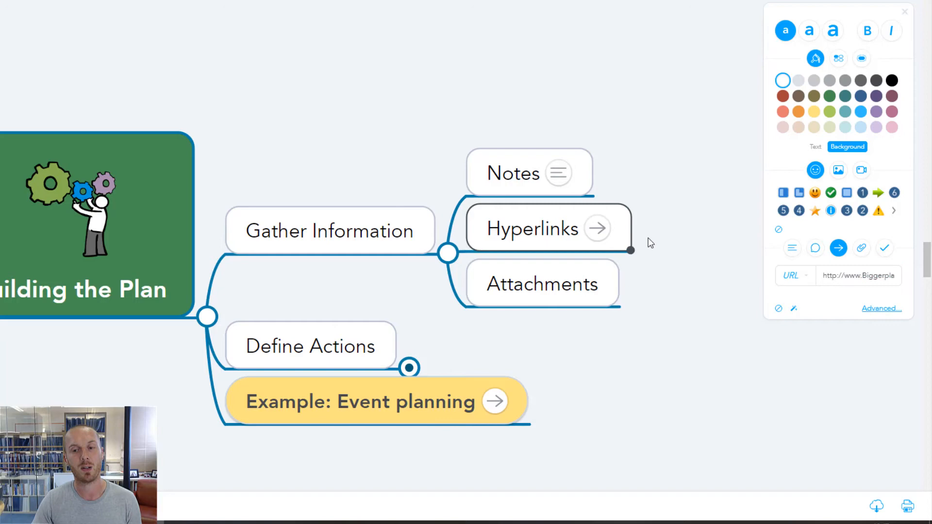
mouse_move(596, 233)
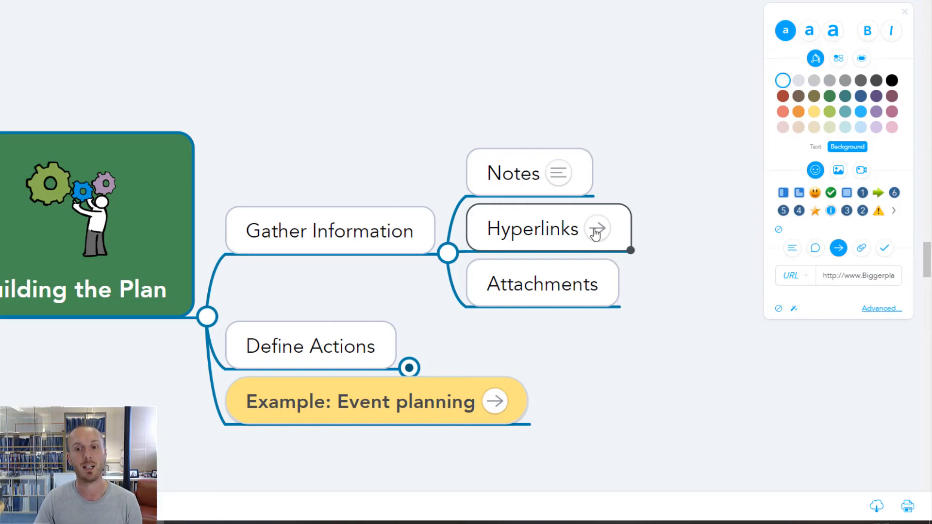
left_click(599, 228)
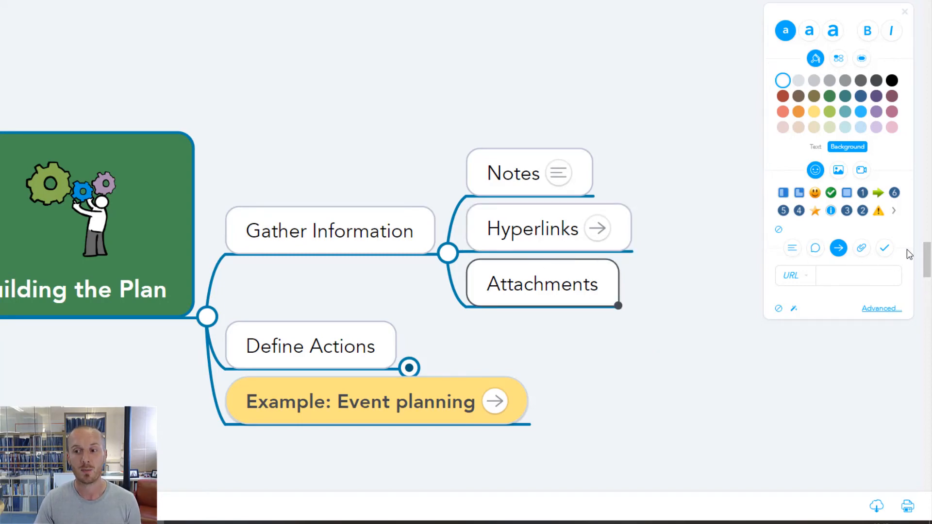
Step: Attach a file from the Desktop's Training folder to the Attachments topic
left_click(861, 248)
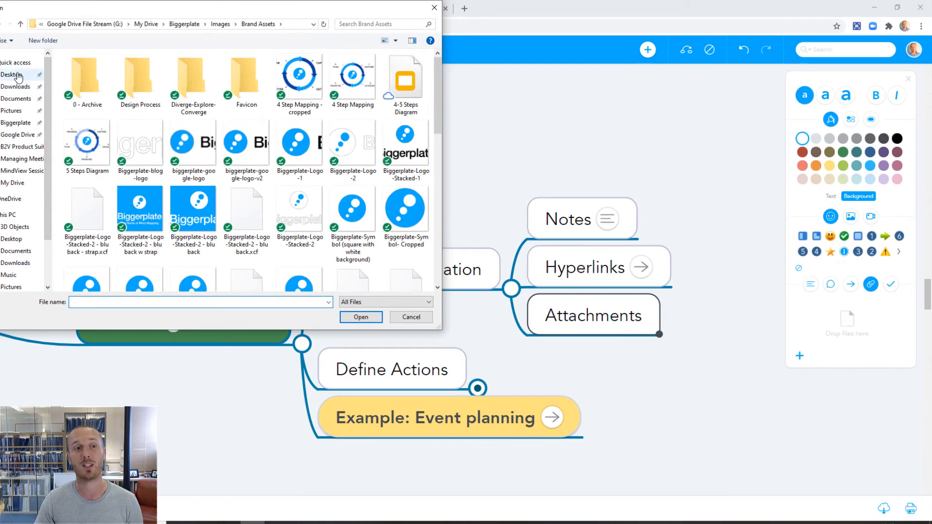
left_click(11, 75)
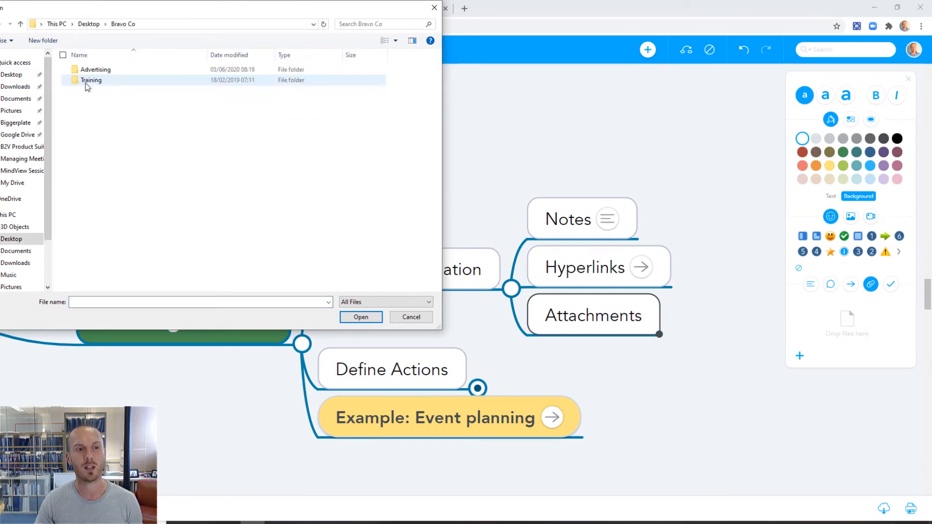
double_click(92, 79)
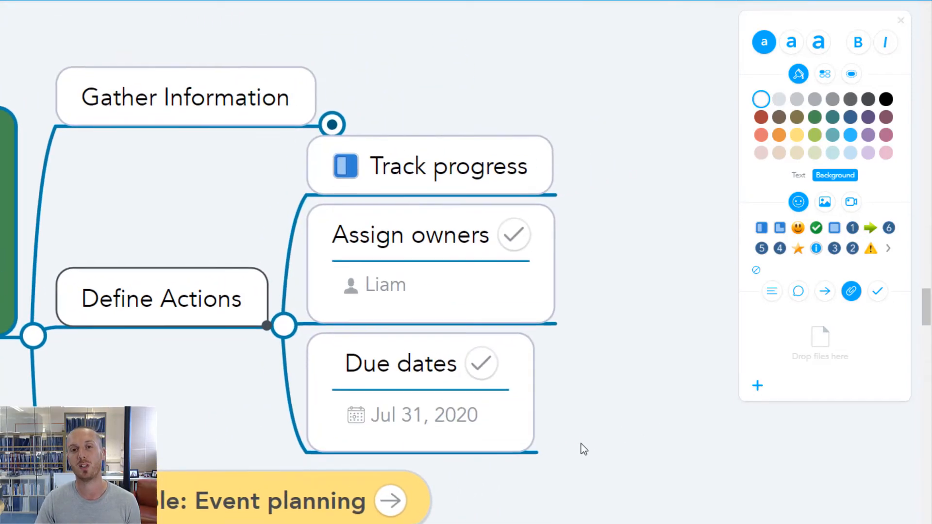
Step: Collapse Define Actions and follow the Example: Event planning link to its Project Plan map
double_click(446, 166)
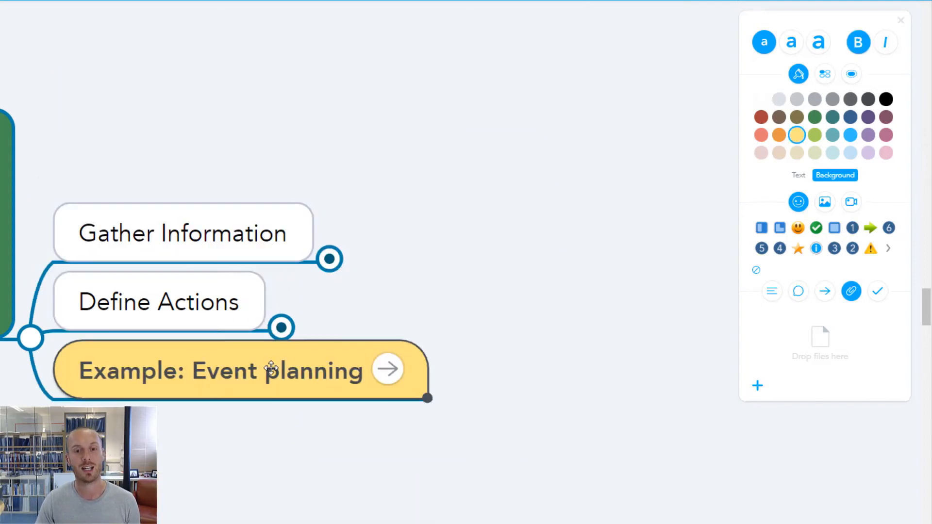
left_click(387, 369)
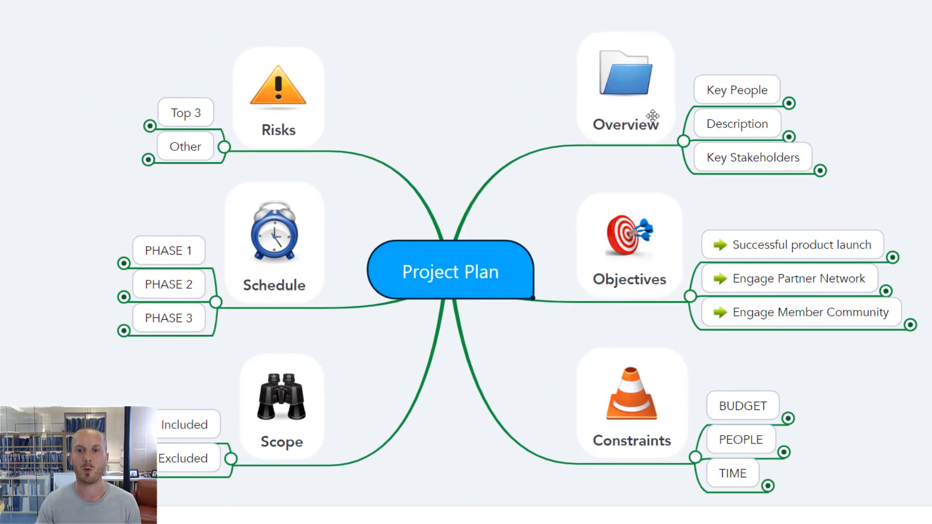
left_click(629, 247)
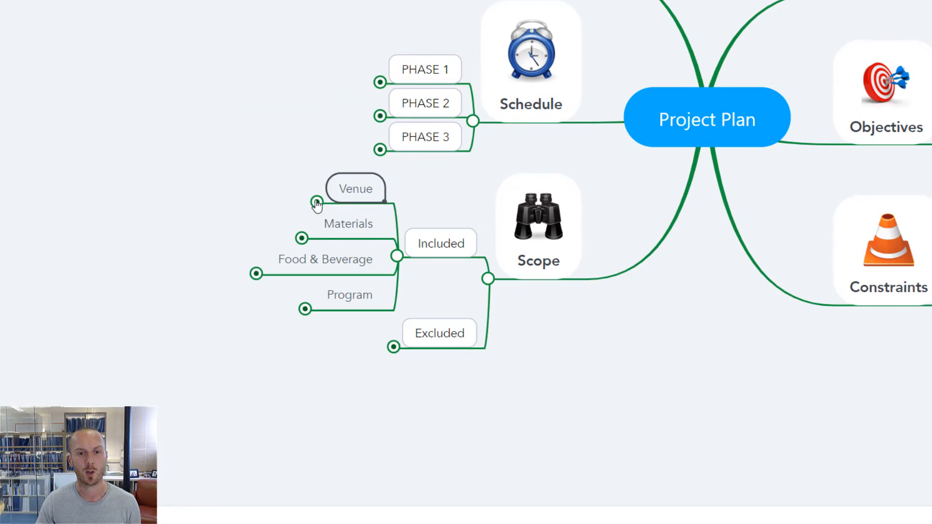
left_click(314, 201)
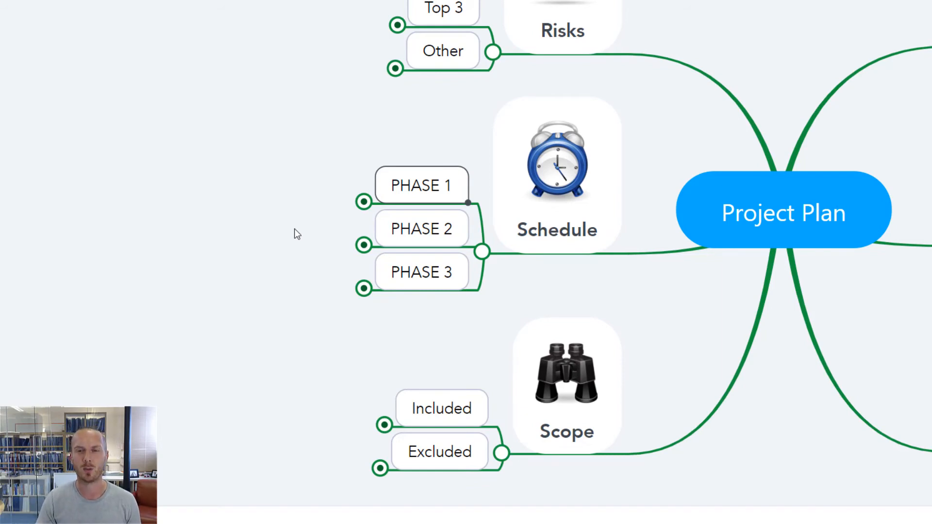
mouse_move(683, 329)
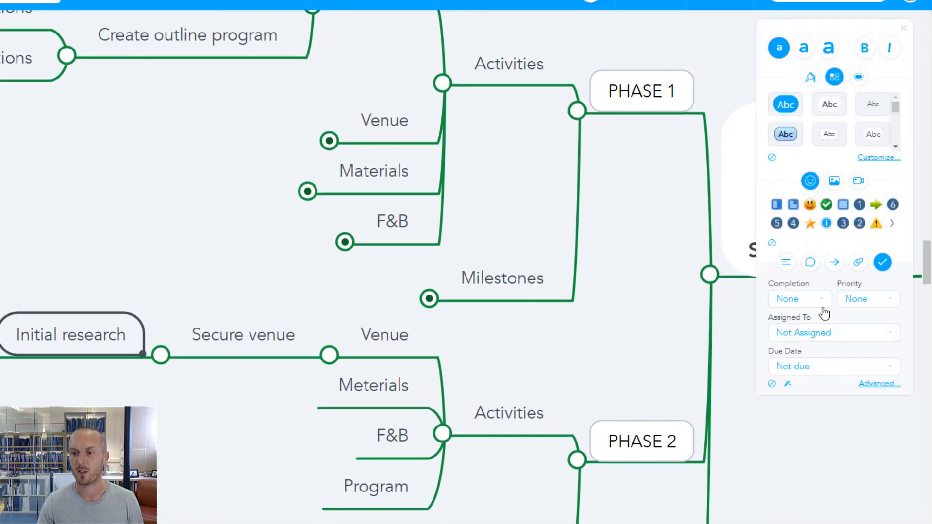
left_click(833, 332)
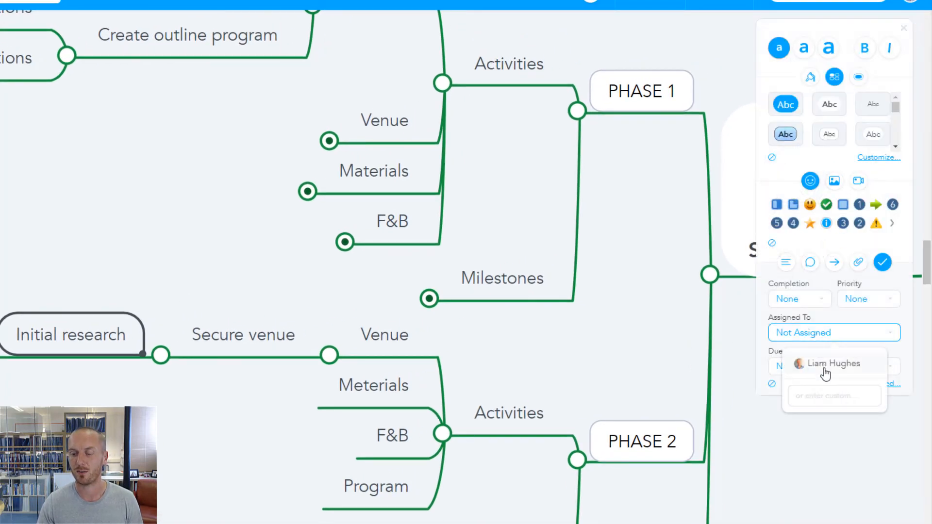
left_click(833, 363)
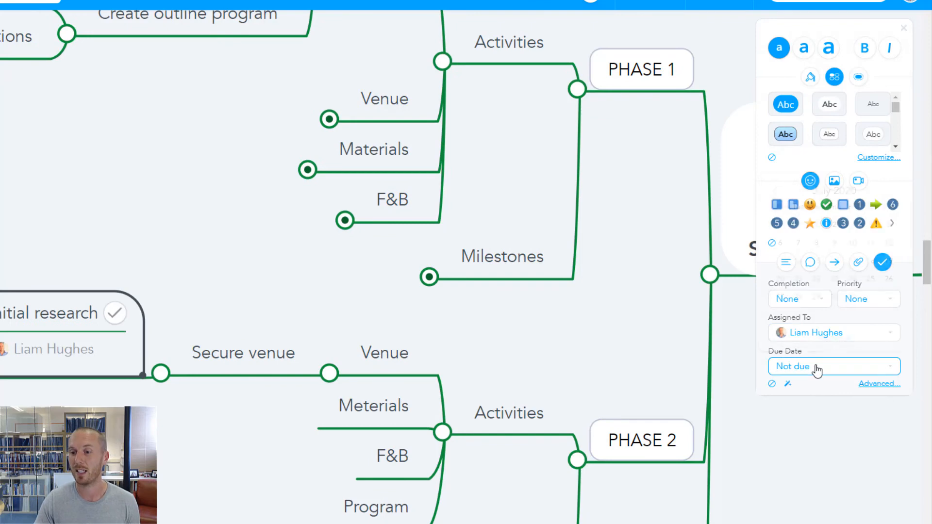
left_click(834, 366)
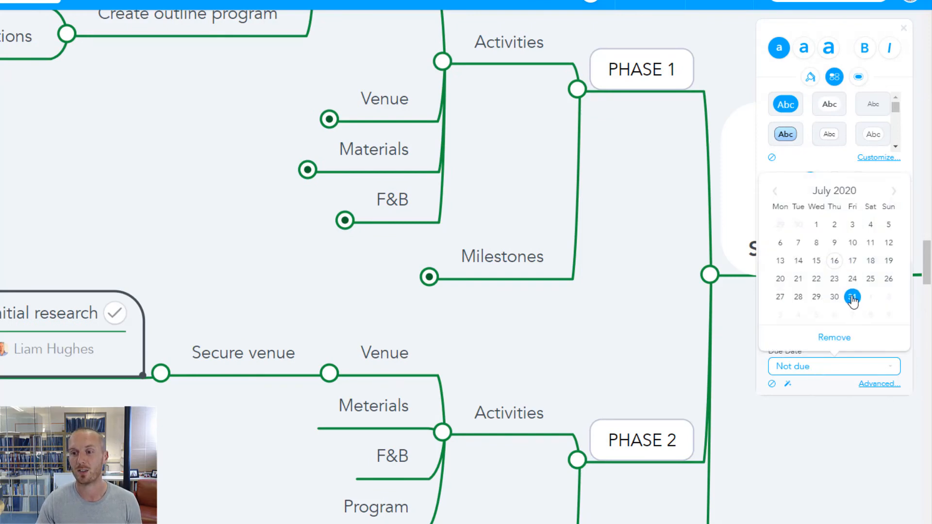
left_click(853, 297)
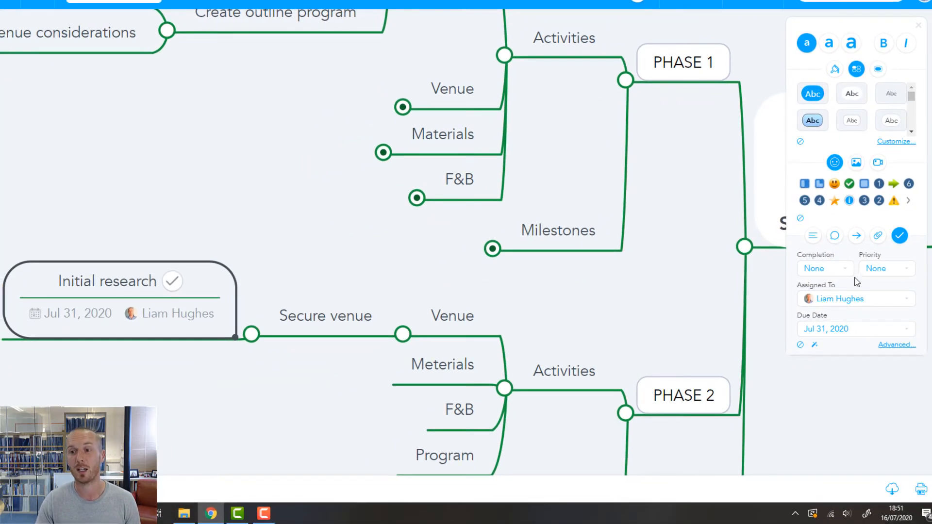
left_click(864, 184)
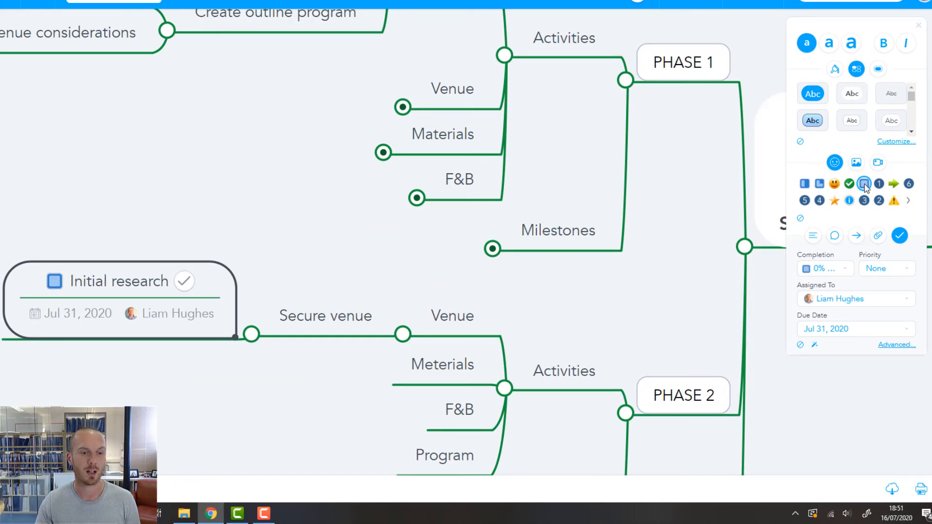
left_click(864, 183)
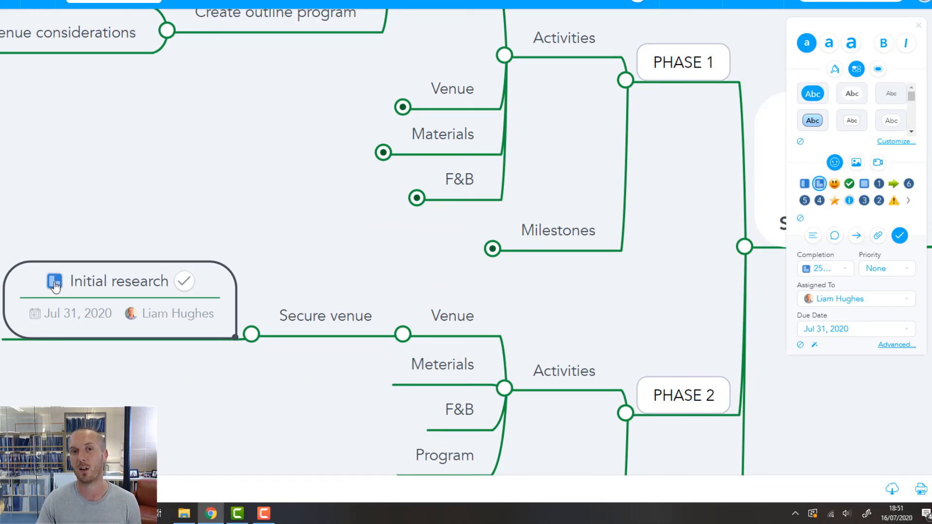
mouse_move(914, 34)
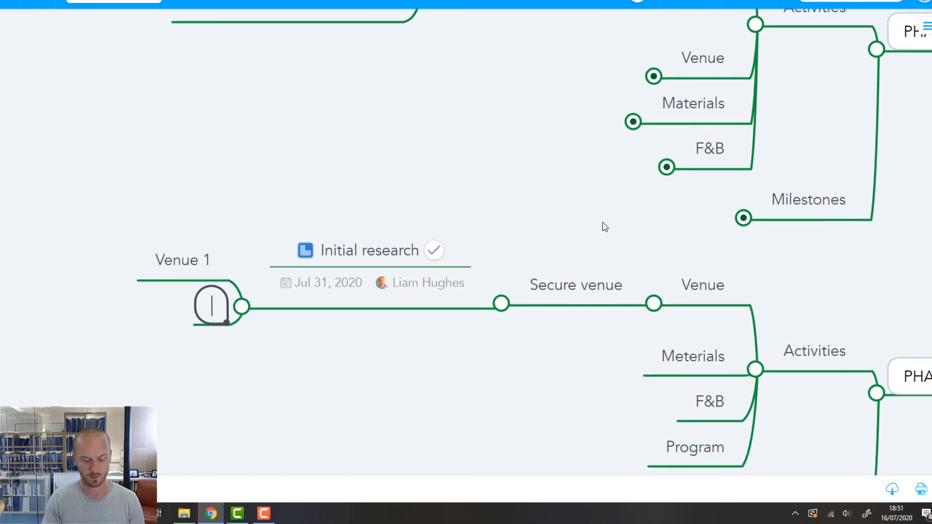
Step: Add Venue 2 and rename the duplicate to Venue 3 under Initial research
type("Venue 2")
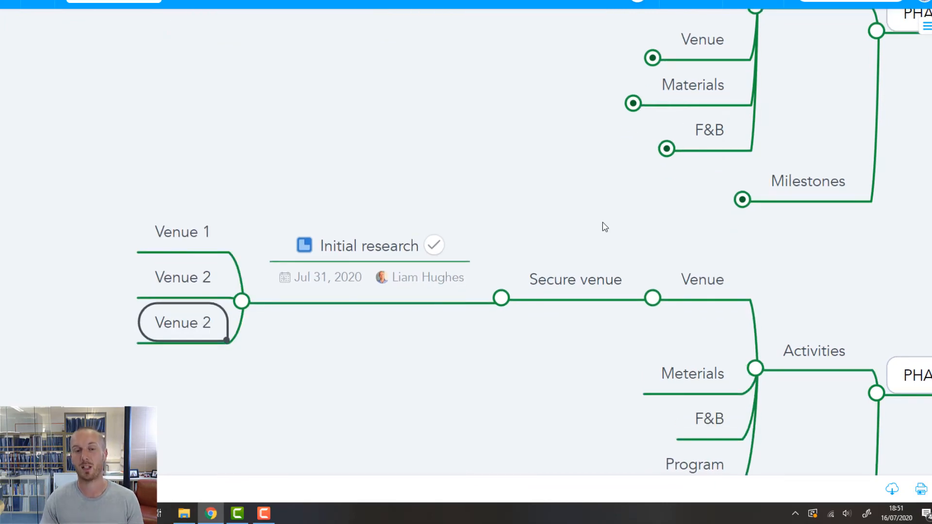
double_click(182, 322)
type("3")
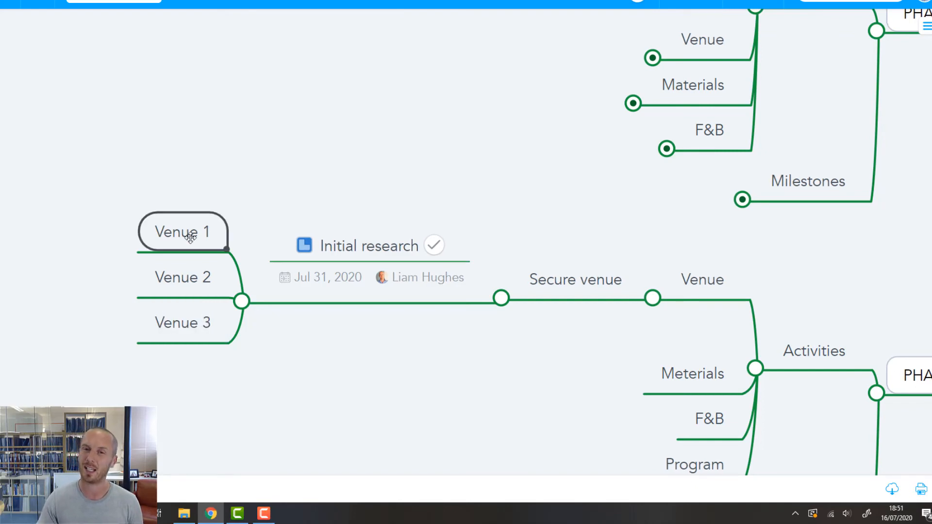
mouse_move(353, 37)
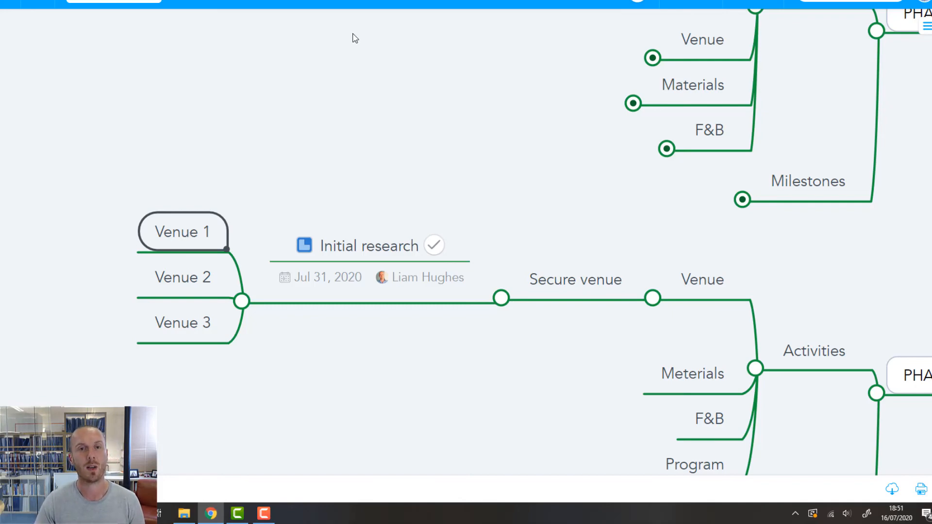
mouse_move(349, 178)
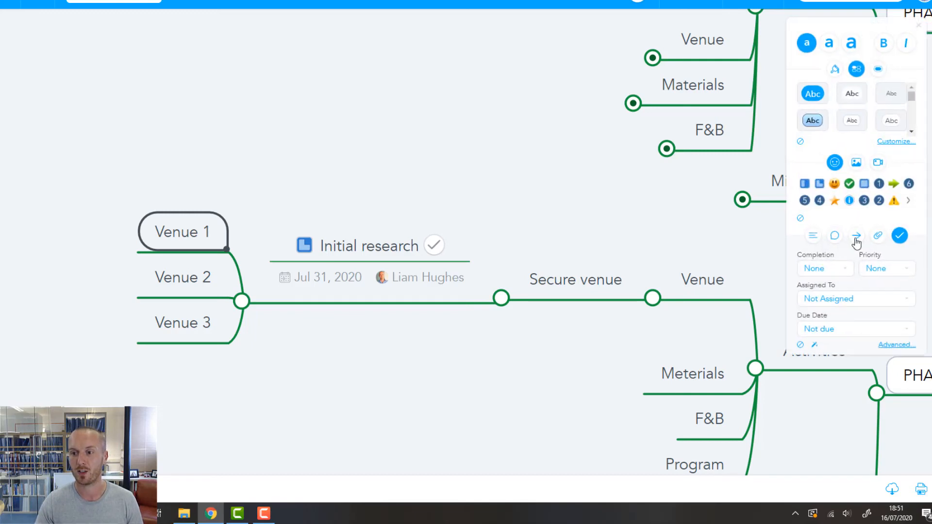
Step: Give Venue 1 a web link and a Key Docs subtopic for Venue Hire and AV Options
left_click(856, 235)
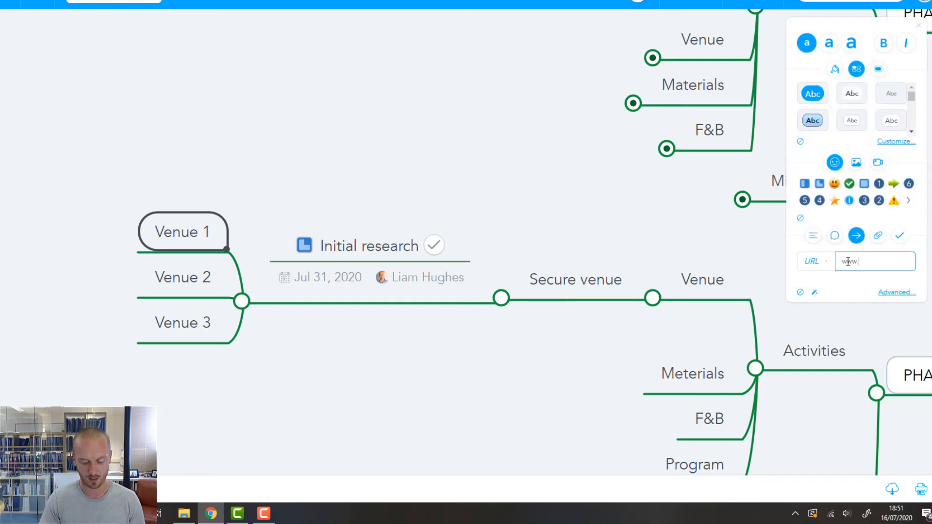
type("wind")
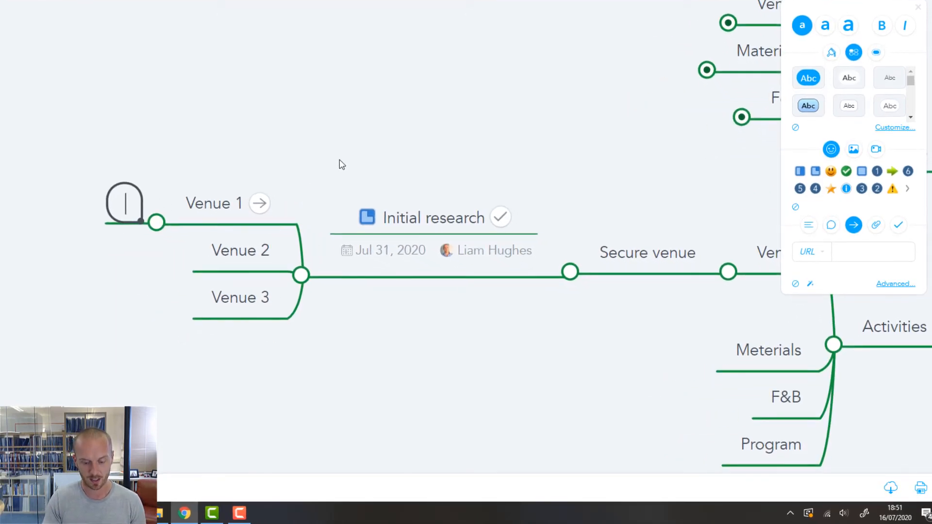
type("Key Docs")
type("AV Options")
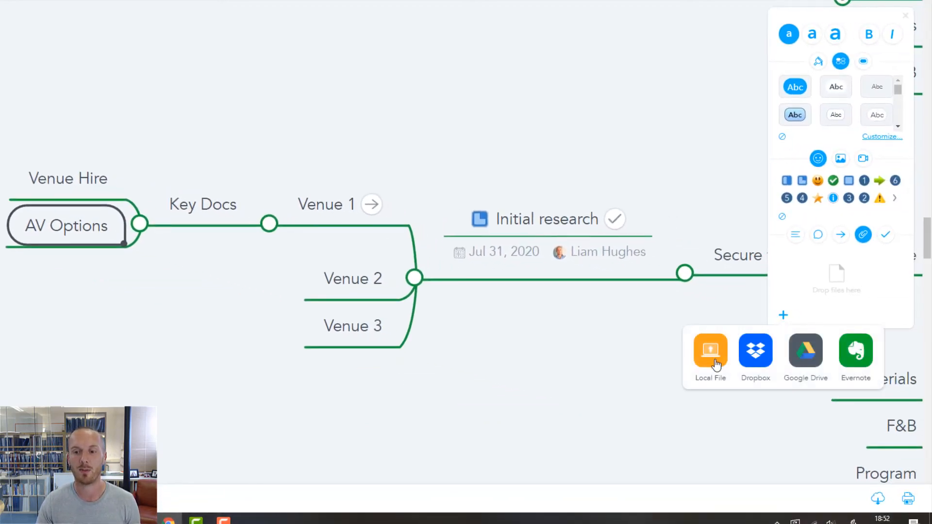
Step: Attach the handout document to AV Options and mark PHASE 1 complete with a checkmark
left_click(710, 350)
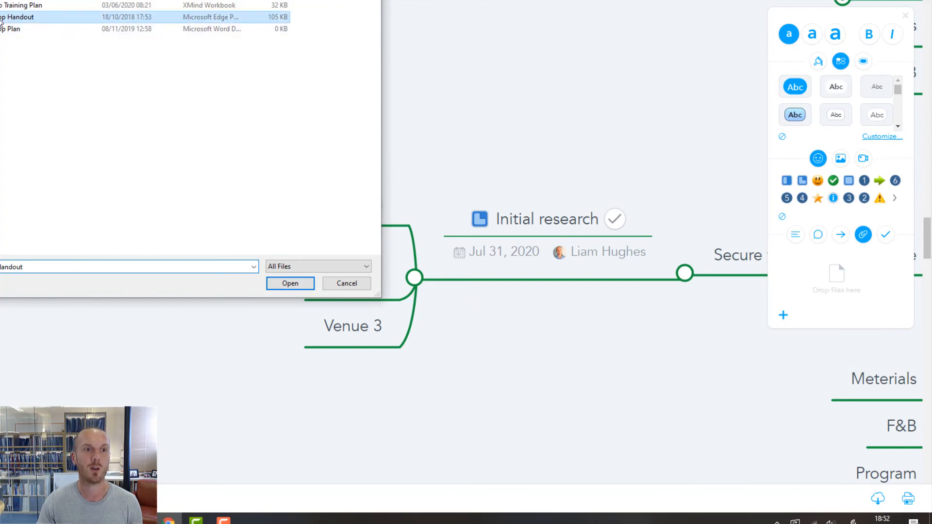
left_click(290, 284)
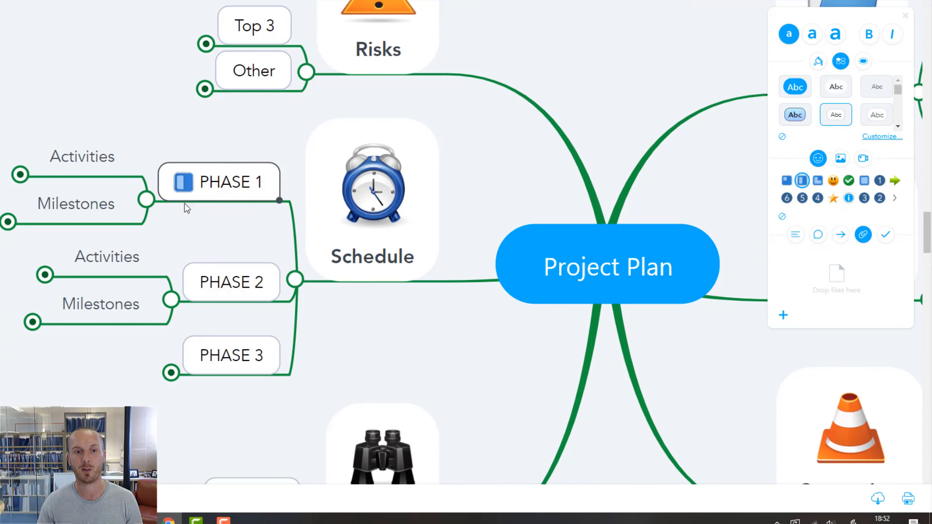
left_click(786, 180)
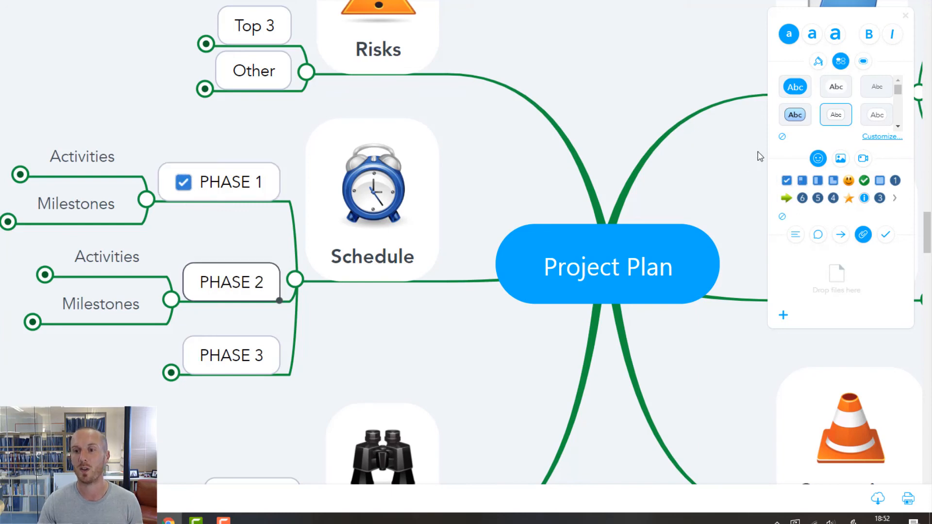